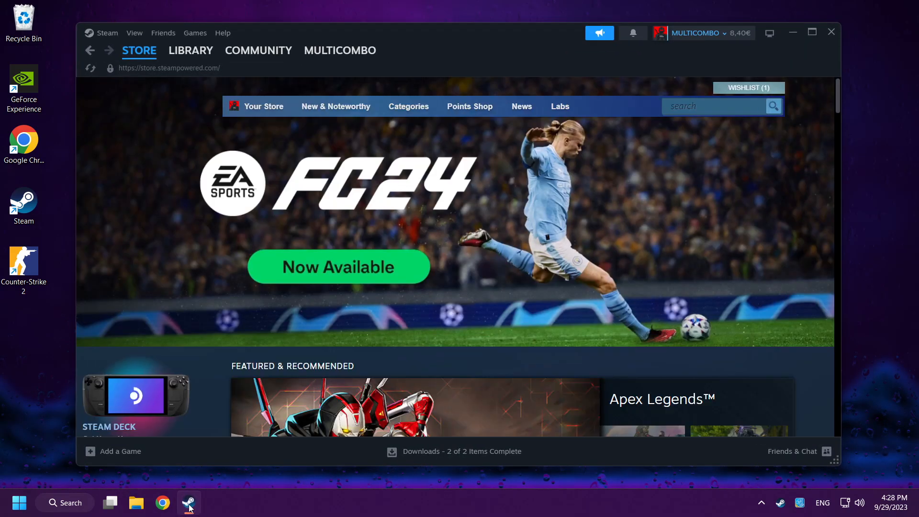
# Open the Counter-Strike 2 page from Steam's library home and bring up its context menu
pyautogui.click(190, 51)
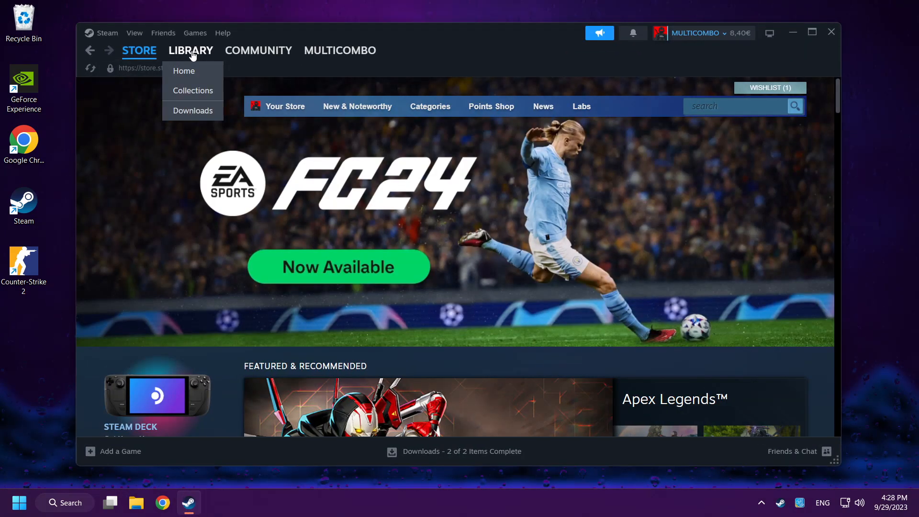
pyautogui.click(183, 70)
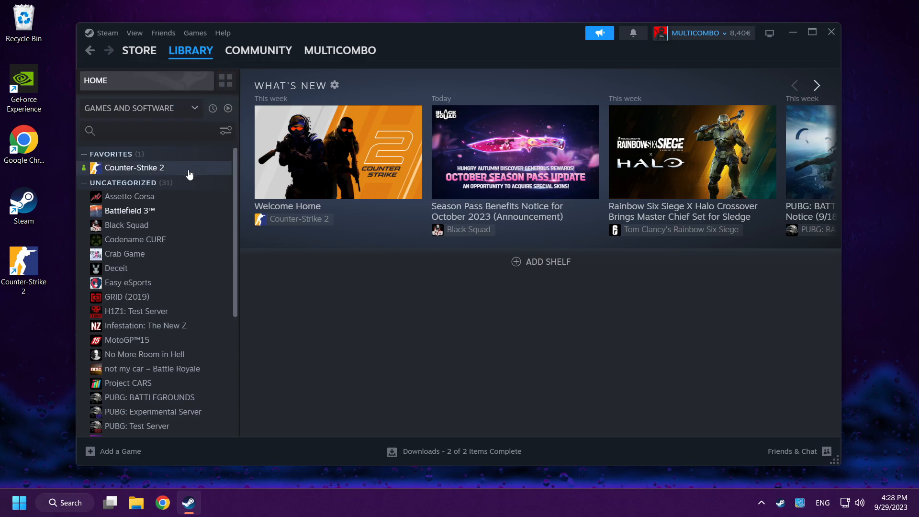
pyautogui.click(134, 168)
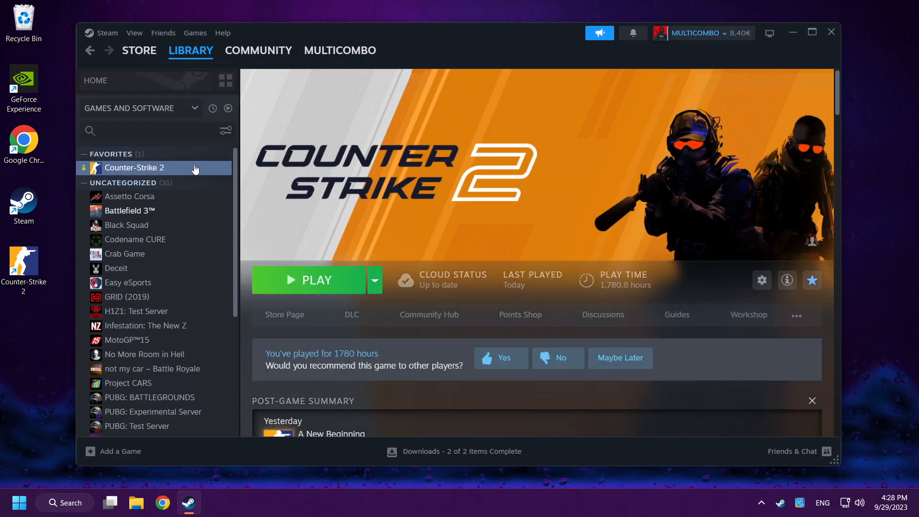
pyautogui.rightClick(134, 167)
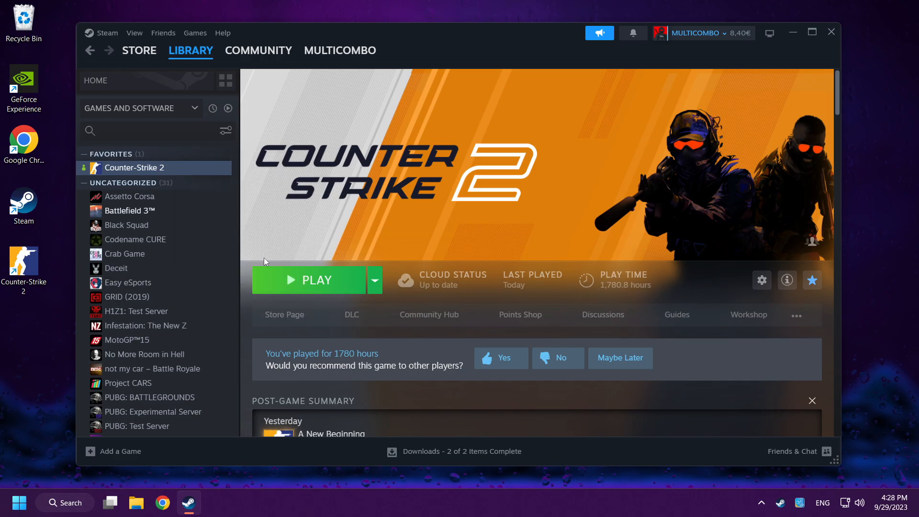
# Verify Counter-Strike 2's installed files, all 3245 validated, then close Properties
pyautogui.click(761, 280)
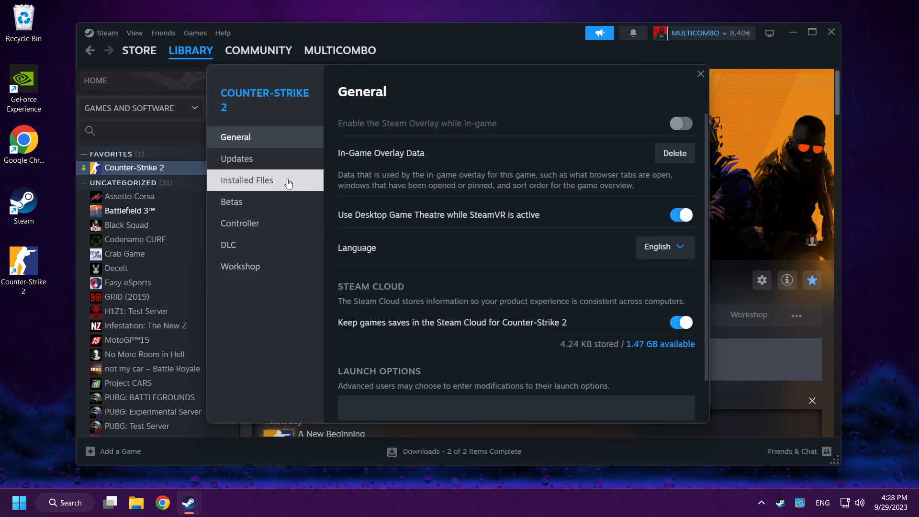
pyautogui.moveTo(293, 187)
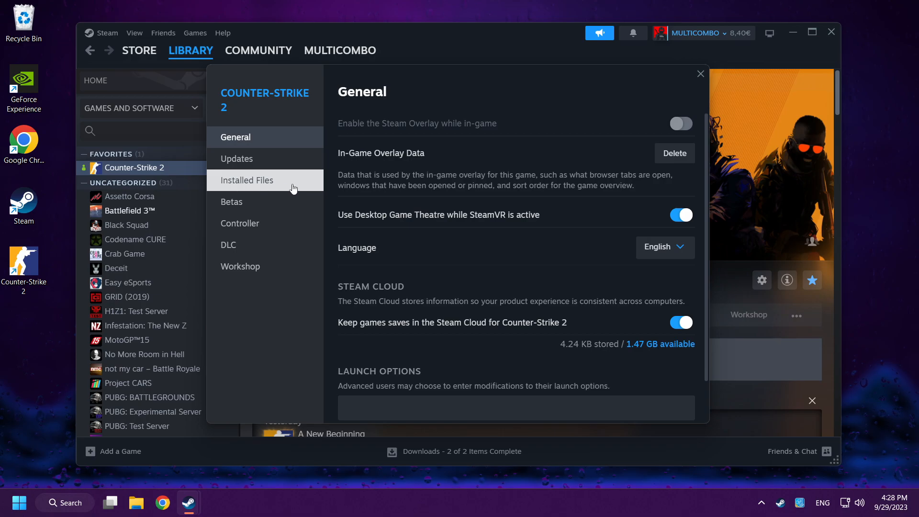
pyautogui.click(246, 180)
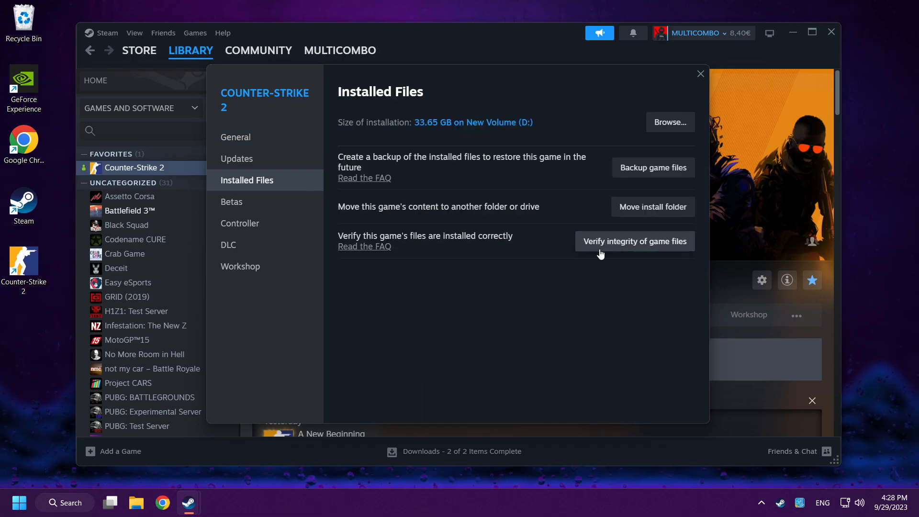
pyautogui.moveTo(645, 251)
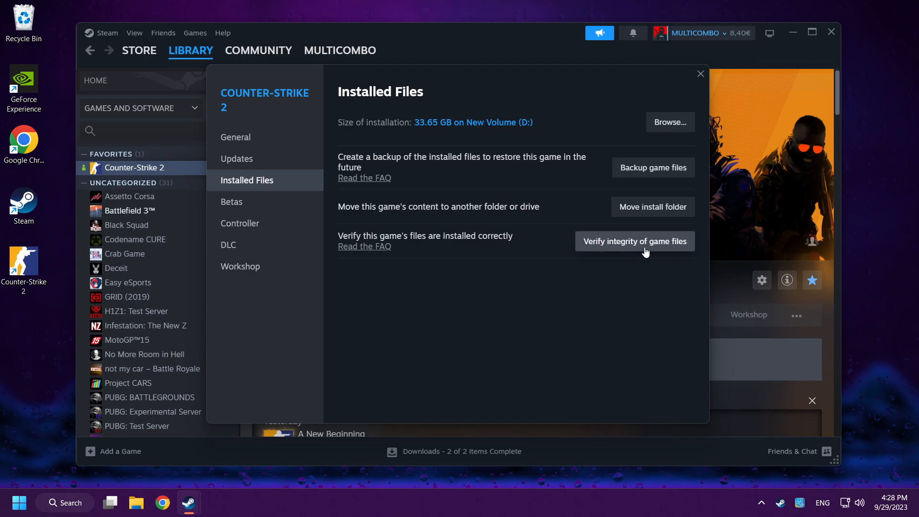
pyautogui.click(634, 241)
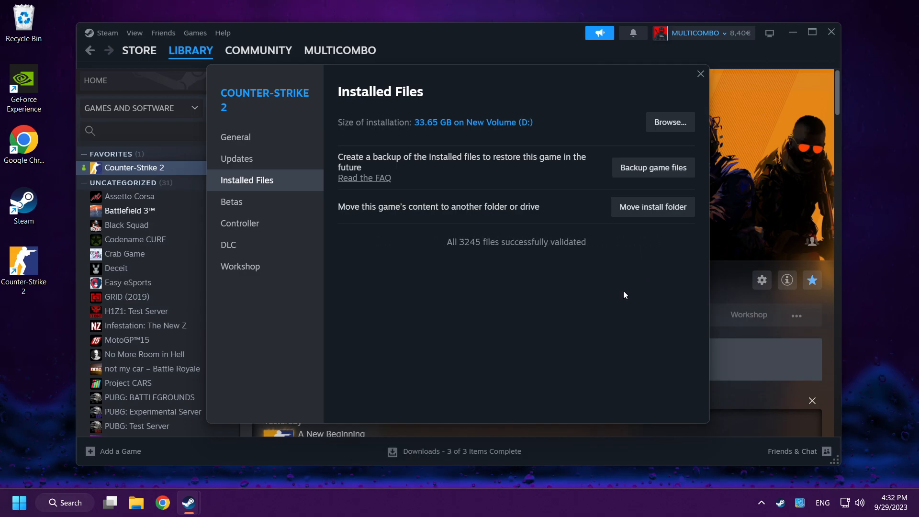
pyautogui.moveTo(398, 253)
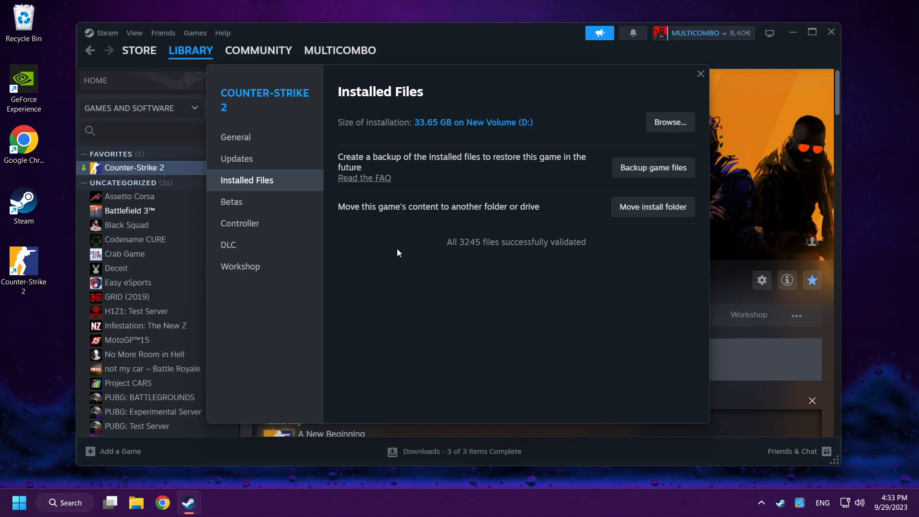
pyautogui.moveTo(465, 254)
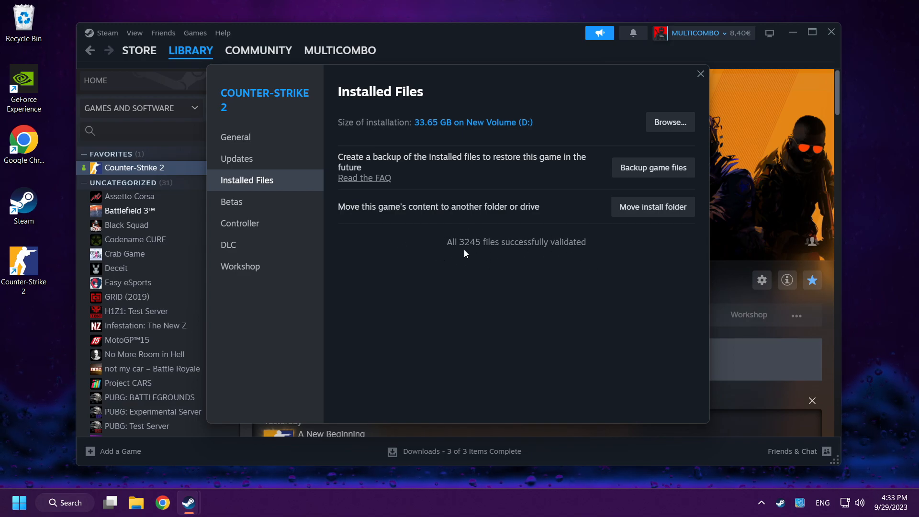
pyautogui.click(700, 74)
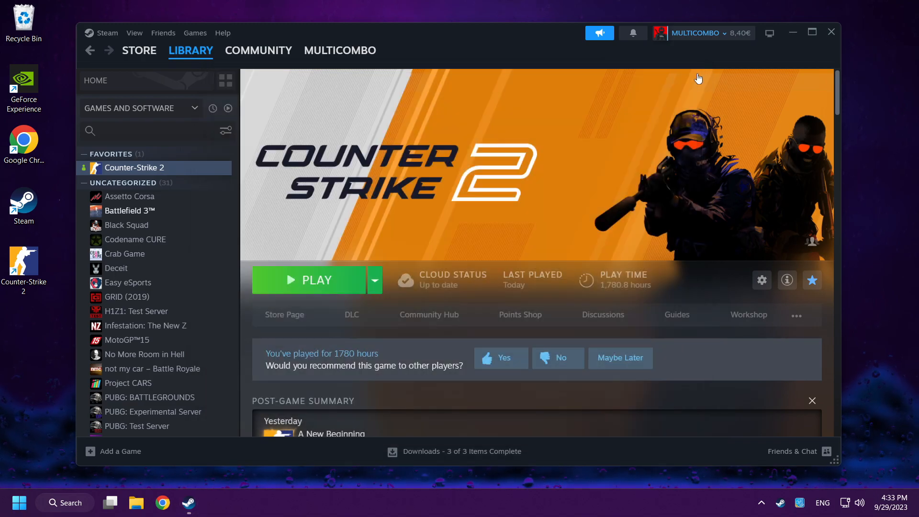
# Close Steam and search Windows for %temp% to open the Temp folder
pyautogui.click(309, 280)
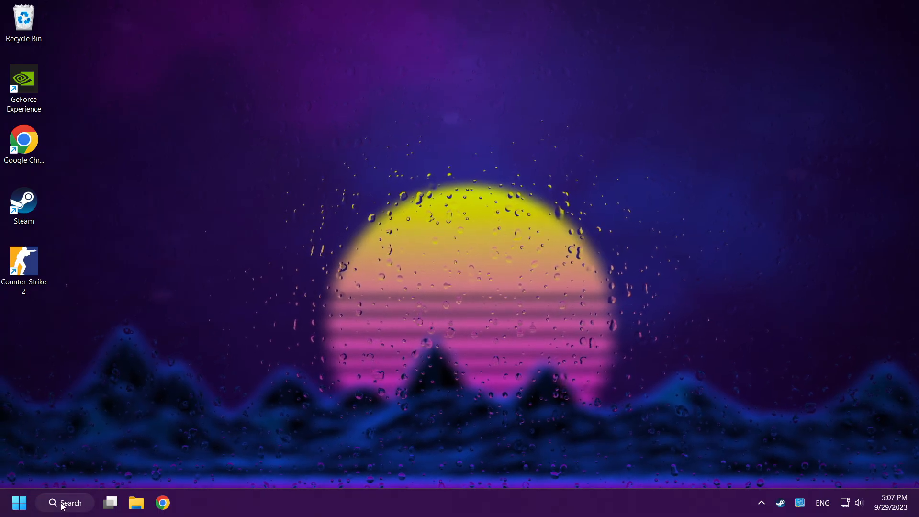
pyautogui.click(65, 502)
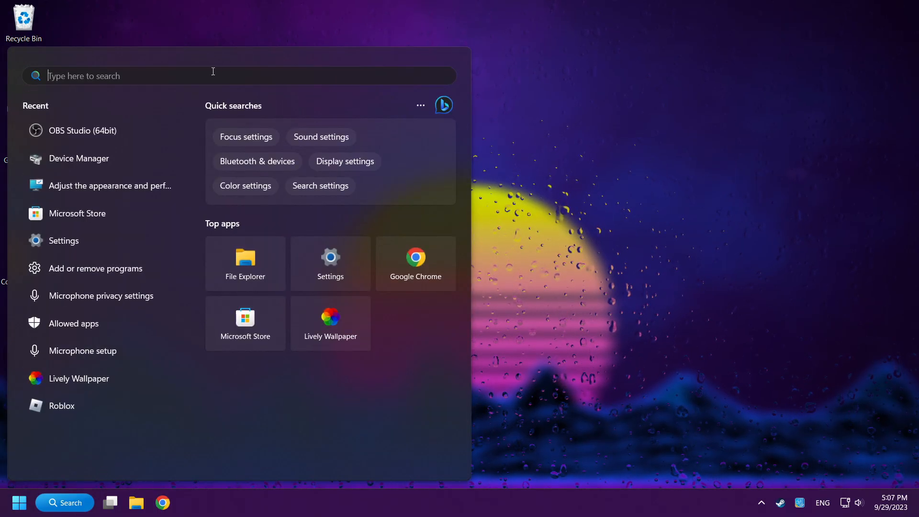
pyautogui.write('%tem')
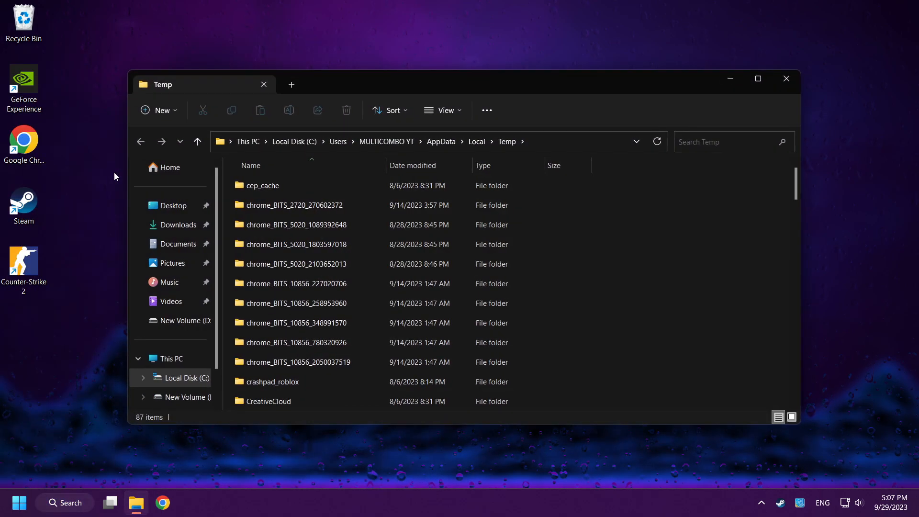
pyautogui.moveTo(690, 269)
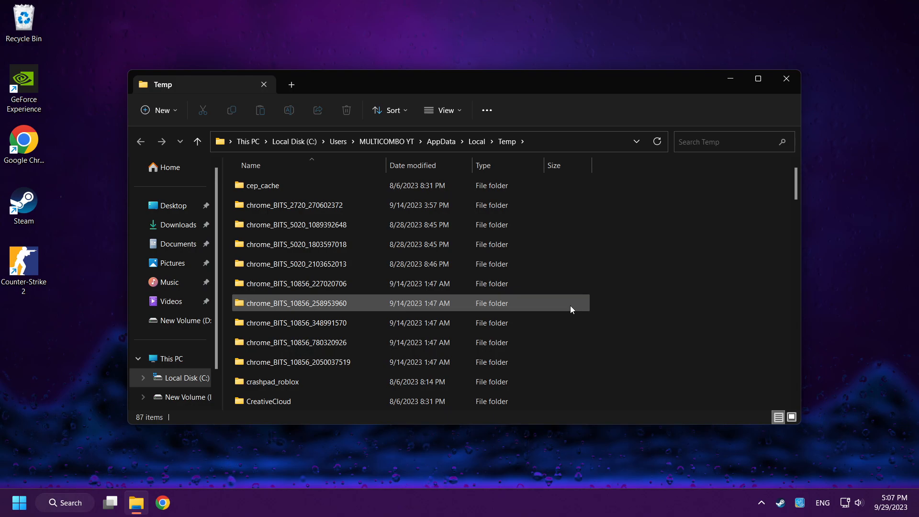
# Delete everything in Temp, skipping the two in-use TMP files, and close Explorer
pyautogui.press('ctrl+a')
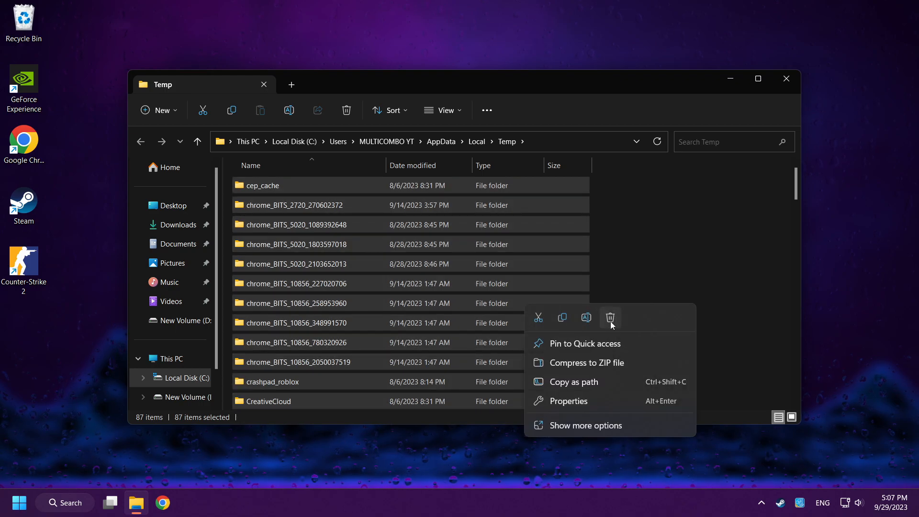
pyautogui.moveTo(610, 318)
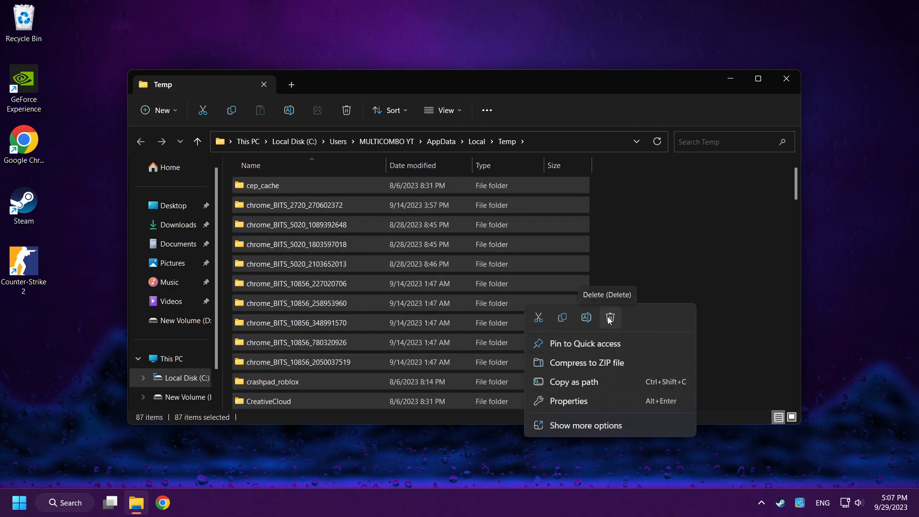
pyautogui.click(609, 317)
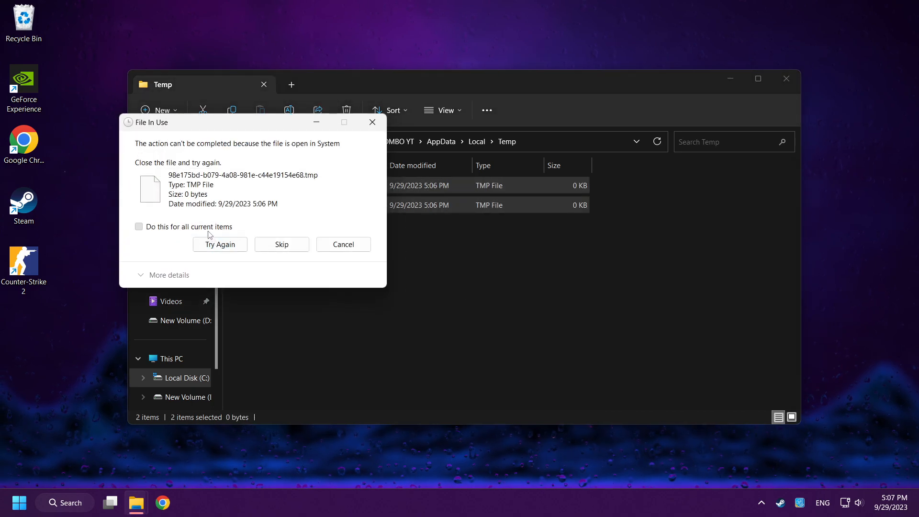
pyautogui.click(281, 245)
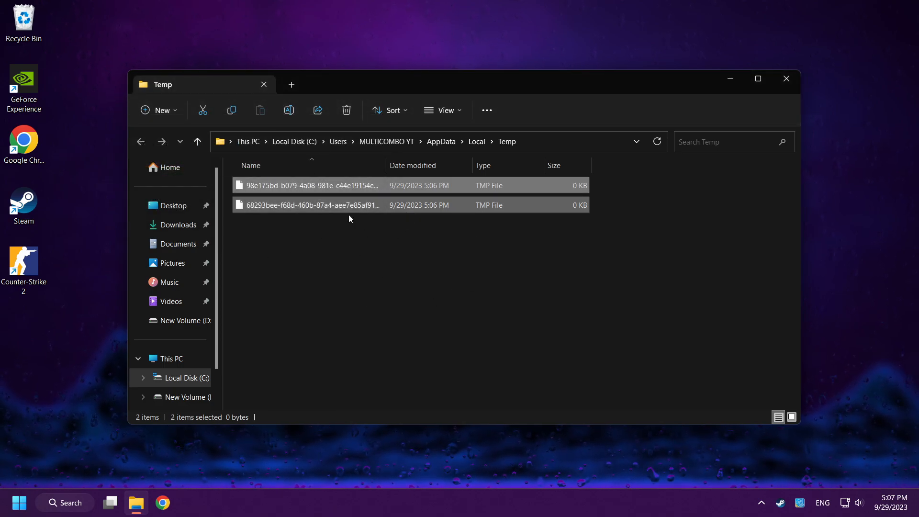
pyautogui.moveTo(349, 215)
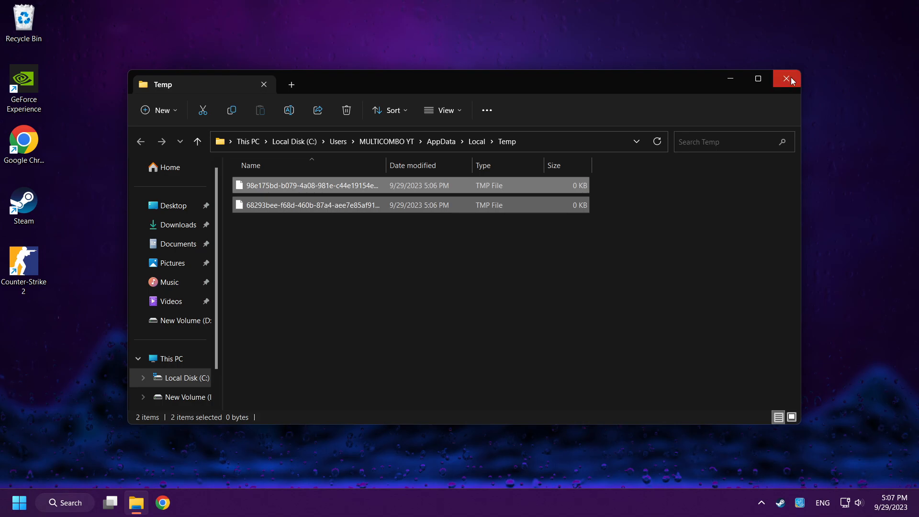
pyautogui.click(787, 78)
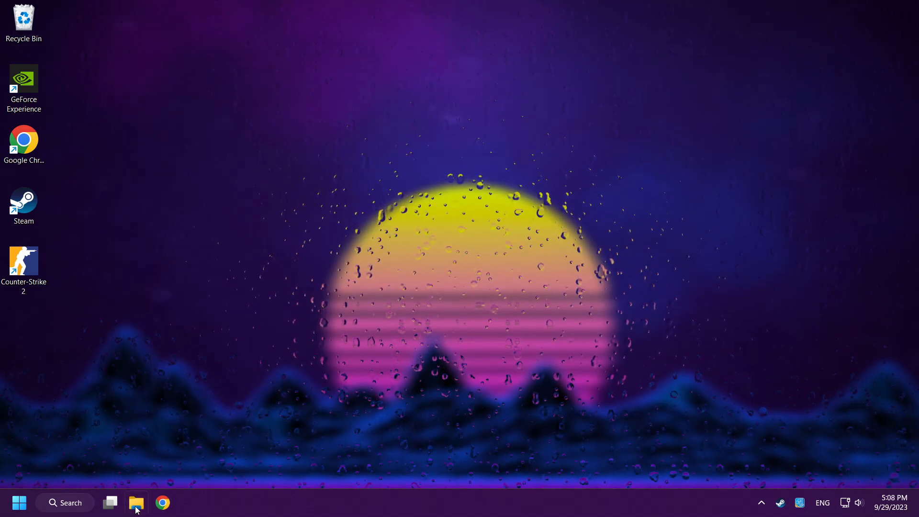
# Browse in a new File Explorer window to C:\Program Files (x86)\Steam
pyautogui.click(136, 503)
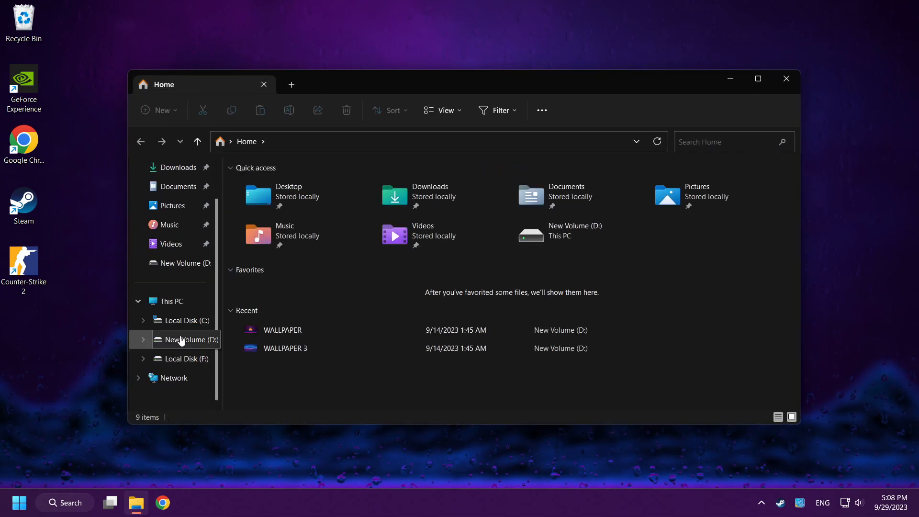
pyautogui.click(188, 320)
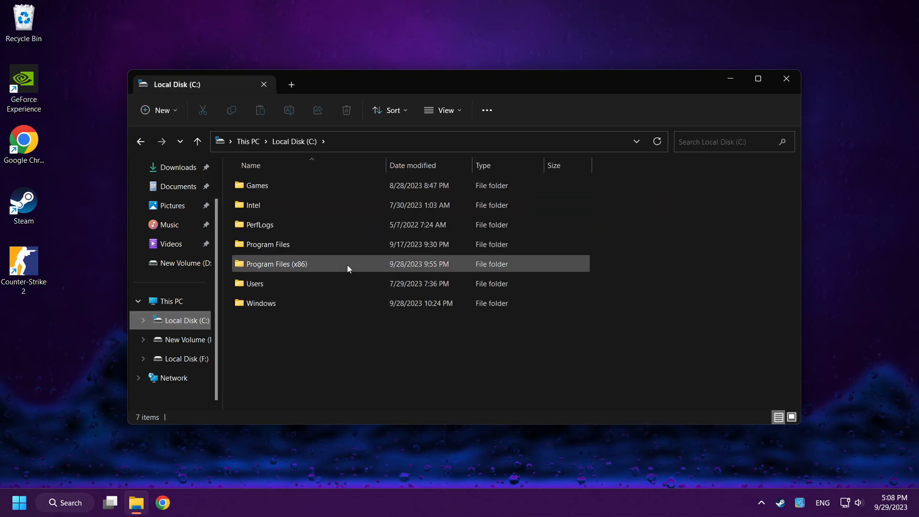
pyautogui.doubleClick(276, 263)
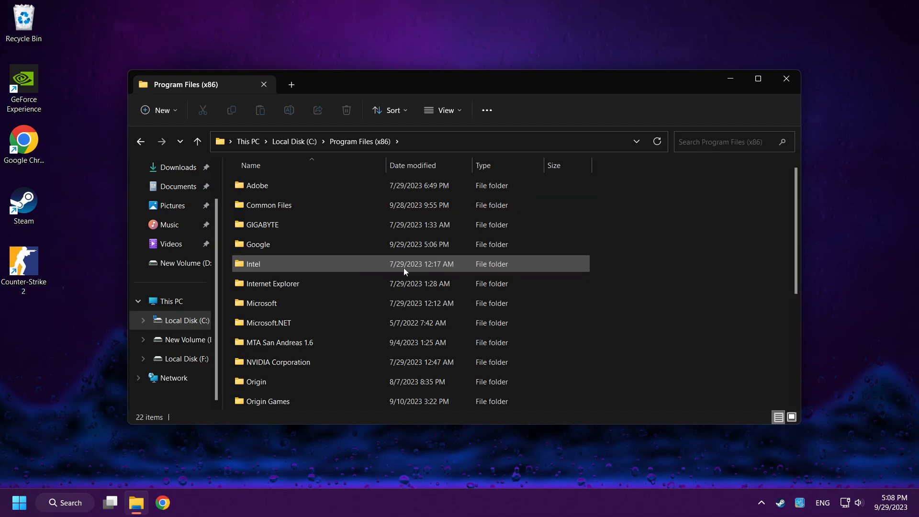
pyautogui.scroll(-3)
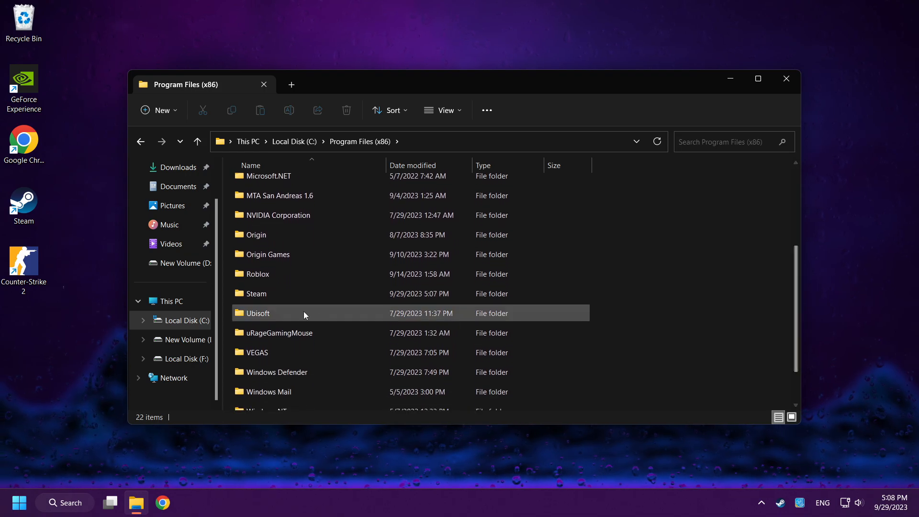
pyautogui.doubleClick(257, 293)
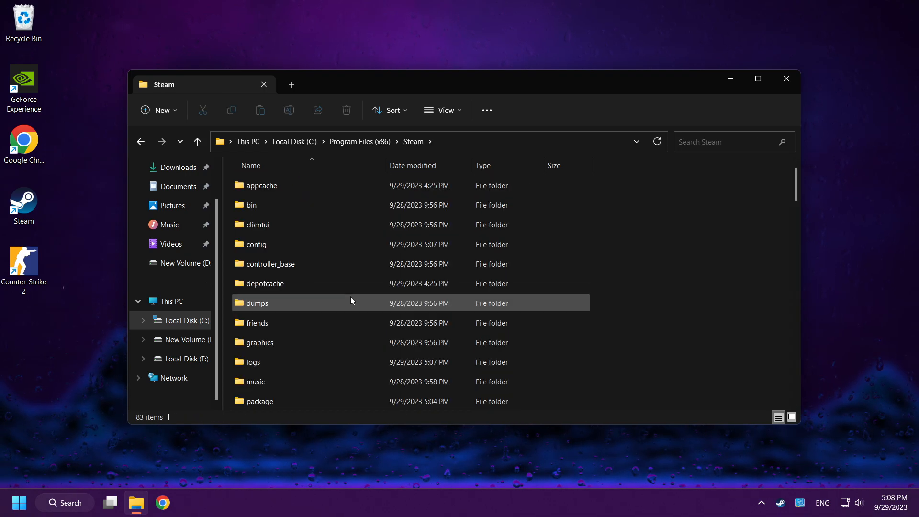
# Enter userdata and the account folder, then select and right-click the 730 folder
pyautogui.scroll(-3)
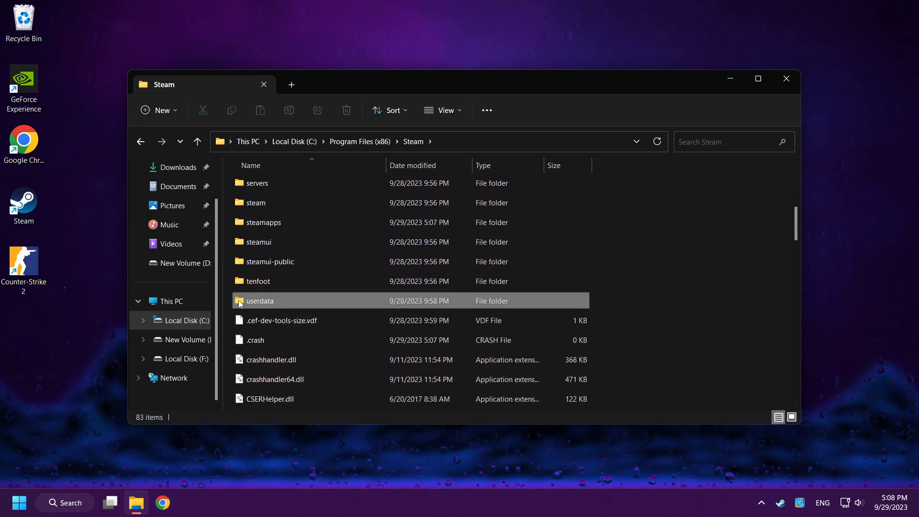
pyautogui.doubleClick(260, 301)
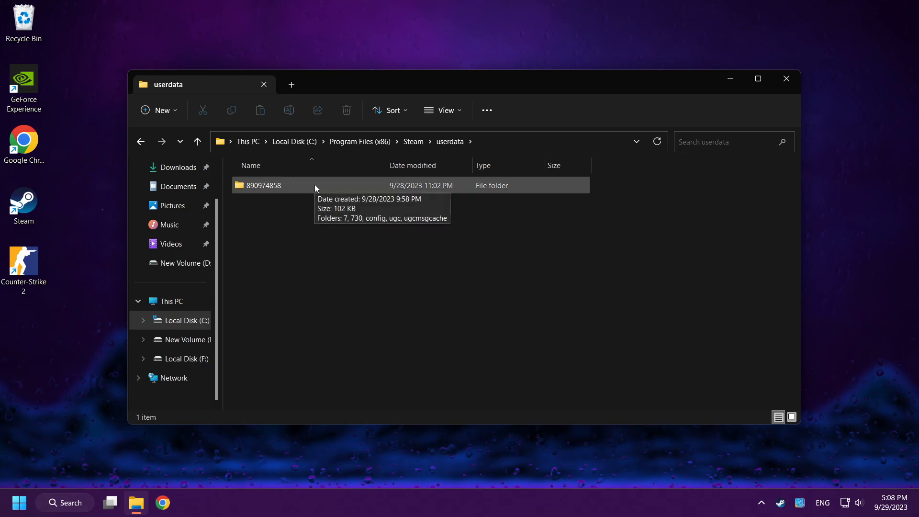
pyautogui.doubleClick(263, 186)
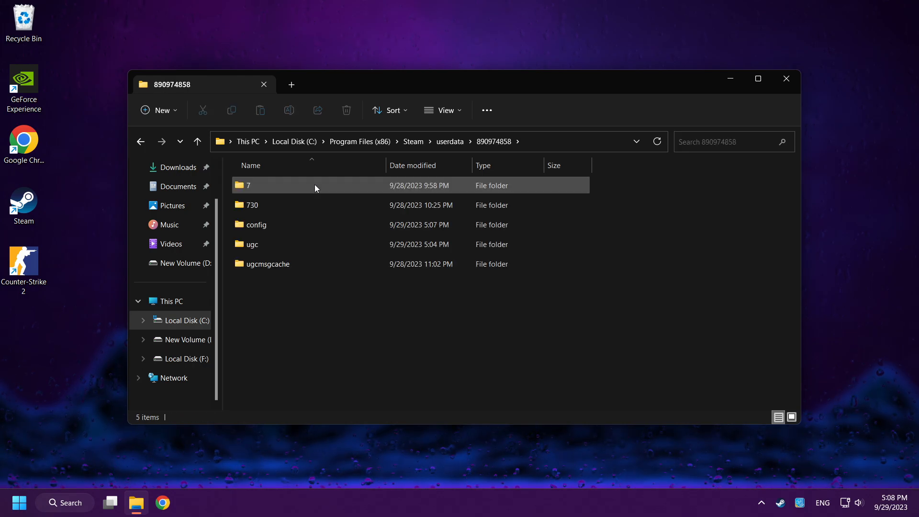
pyautogui.click(252, 204)
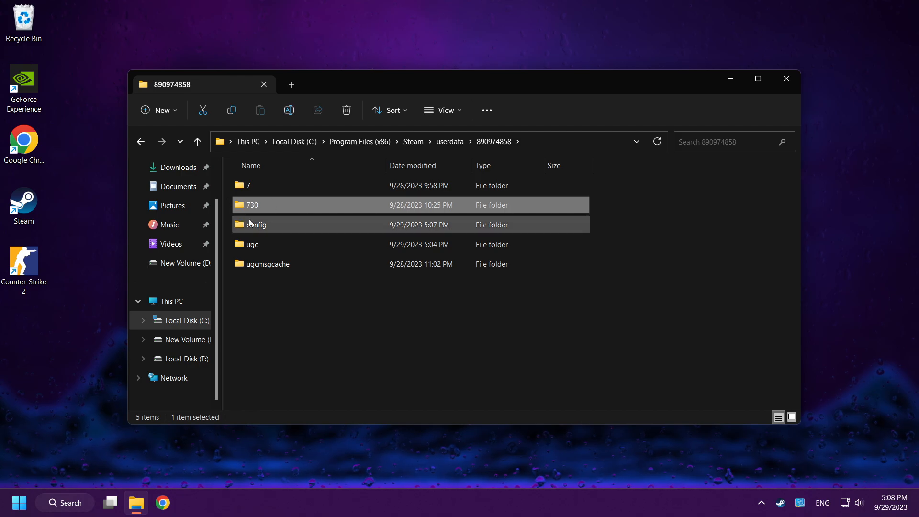
pyautogui.moveTo(316, 204)
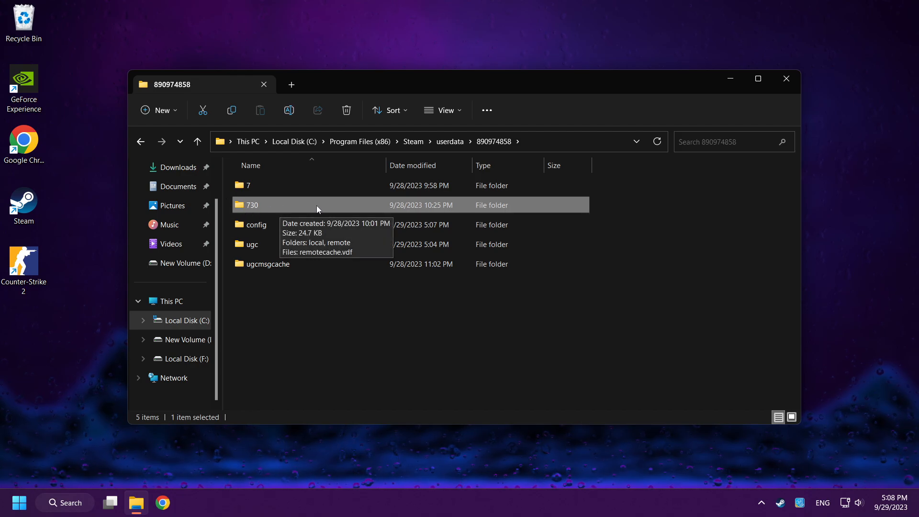
pyautogui.rightClick(252, 205)
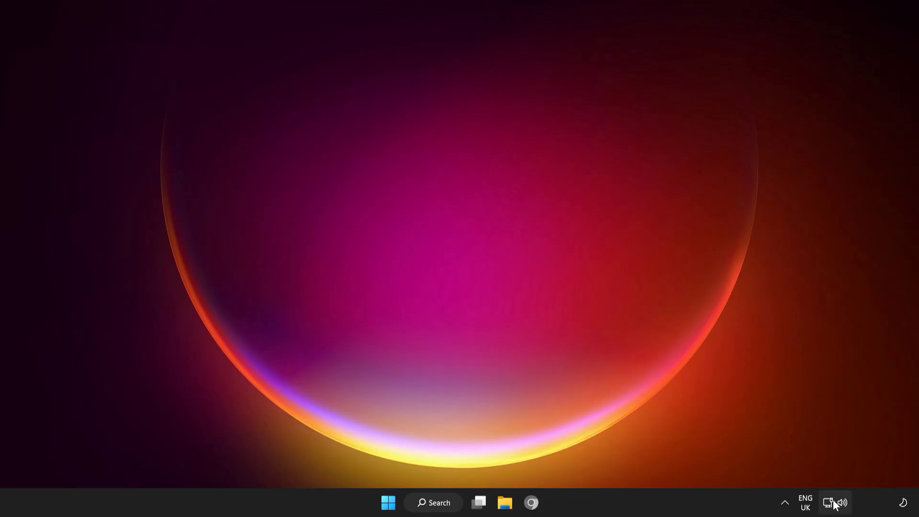
pyautogui.moveTo(829, 502)
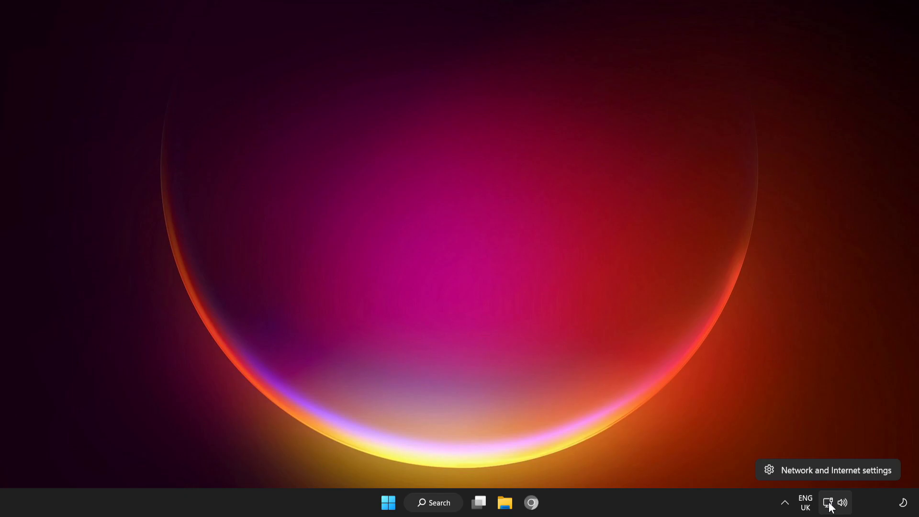
pyautogui.moveTo(839, 475)
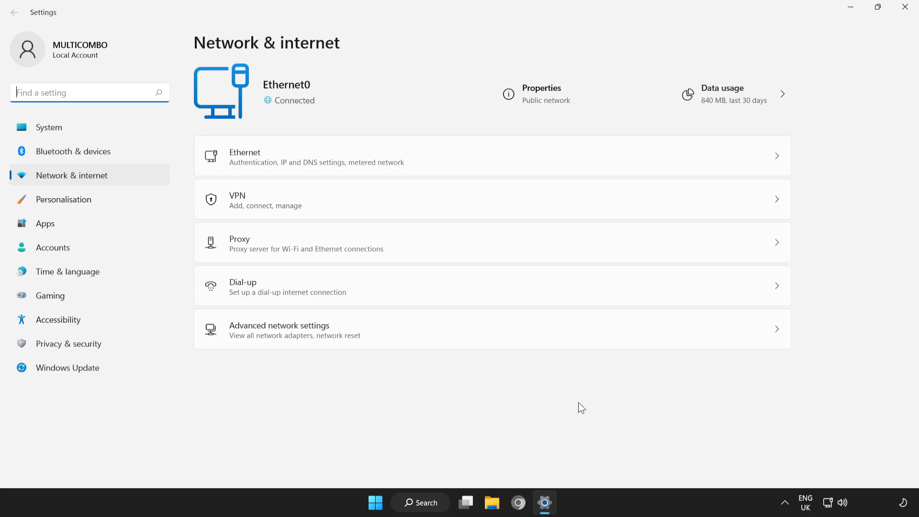
pyautogui.moveTo(261, 243)
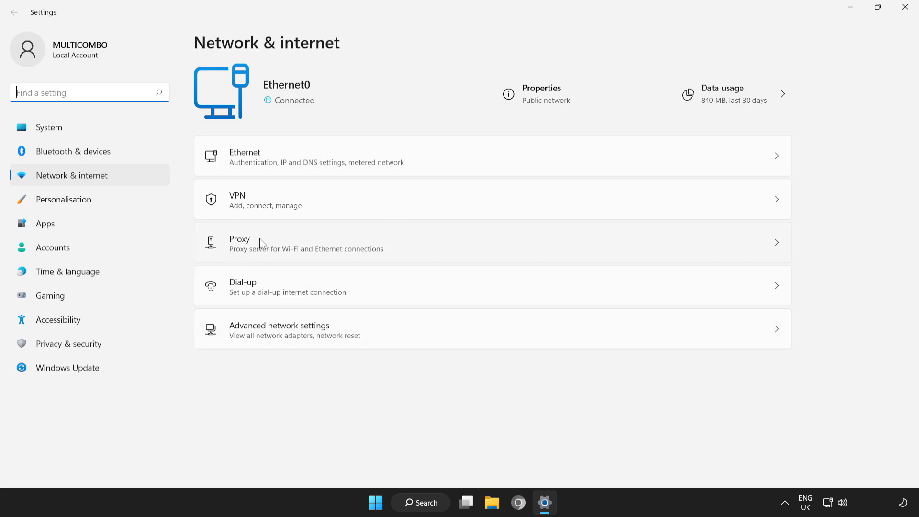
pyautogui.moveTo(446, 247)
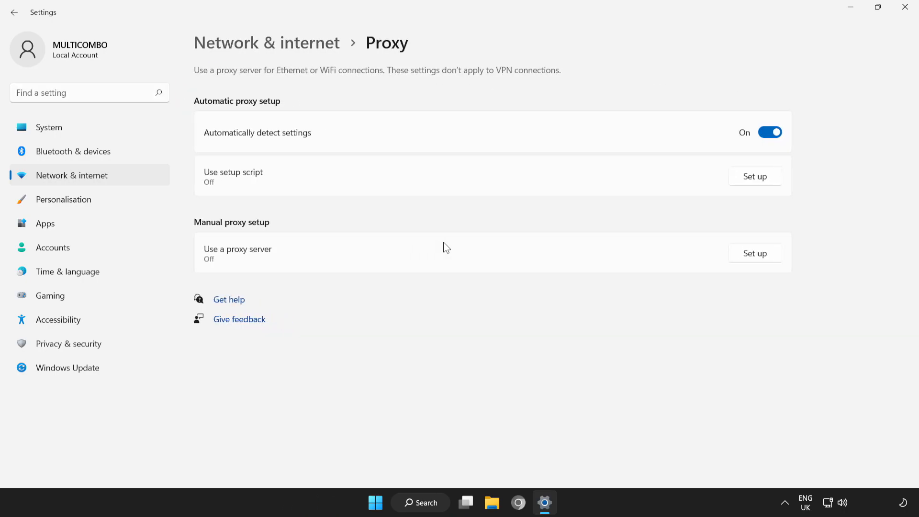
pyautogui.moveTo(281, 254)
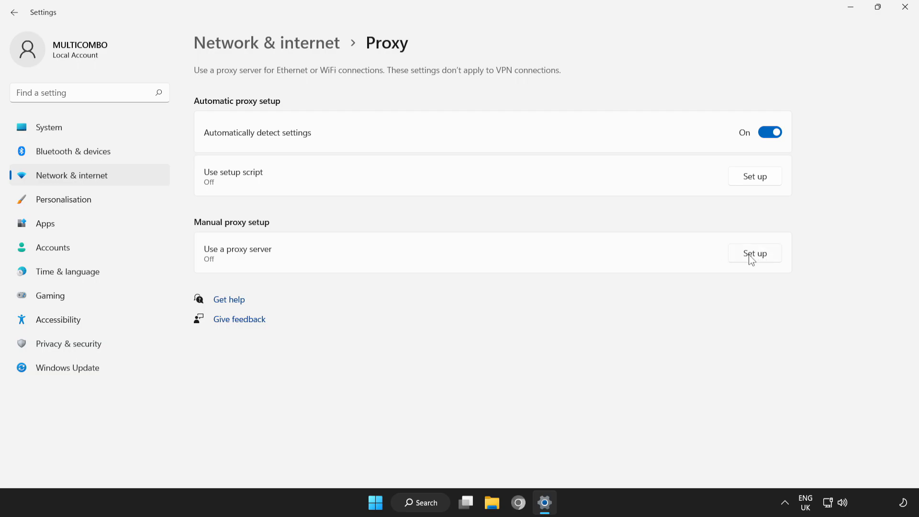
# Switch the manual proxy server Off and close the proxy dialog
pyautogui.click(754, 253)
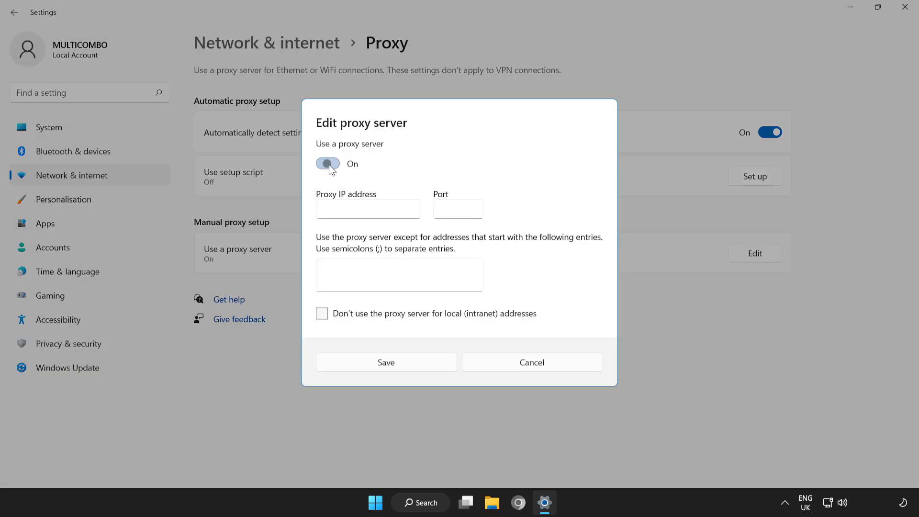
pyautogui.click(327, 164)
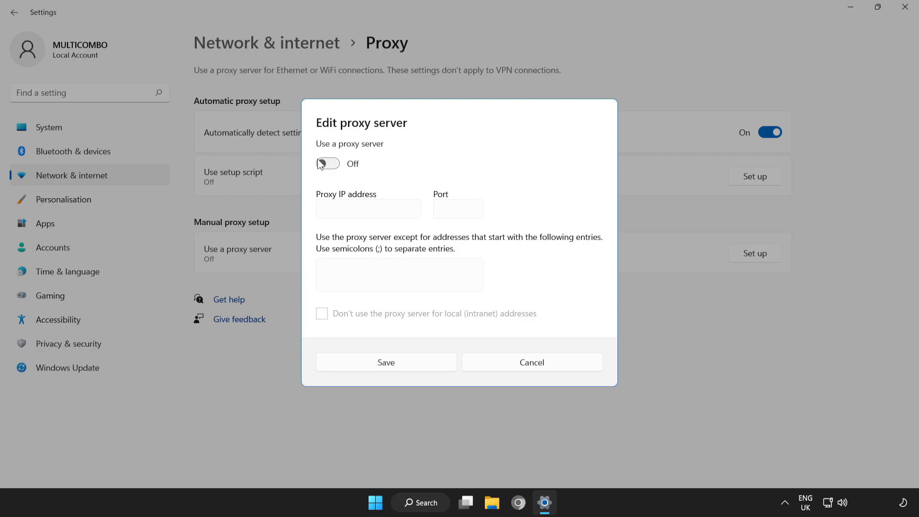
pyautogui.click(386, 362)
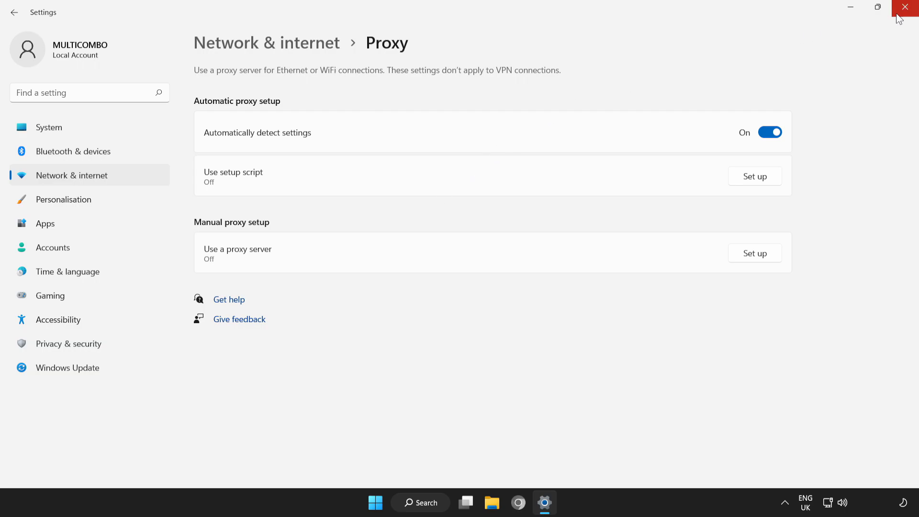
pyautogui.moveTo(904, 8)
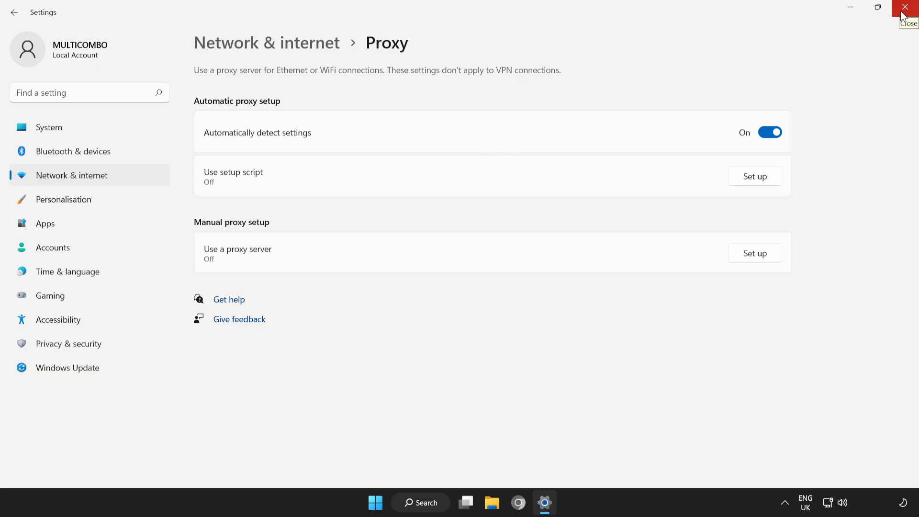
# Close Settings and launch Command Prompt as administrator via a cmd search
pyautogui.click(909, 7)
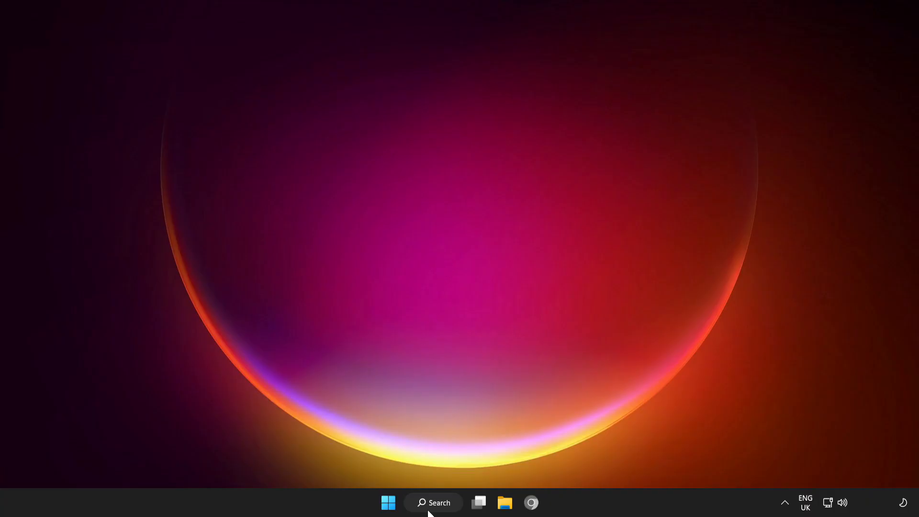
pyautogui.click(434, 502)
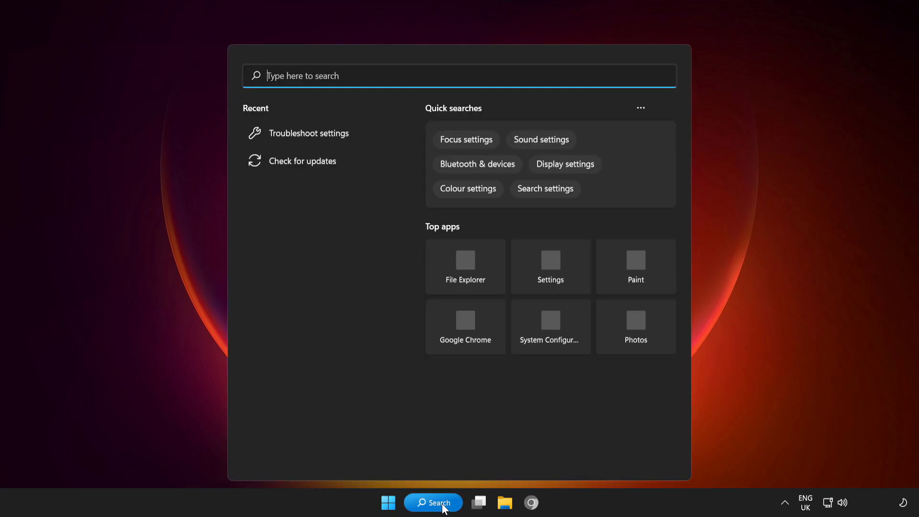
pyautogui.write('Control Panel')
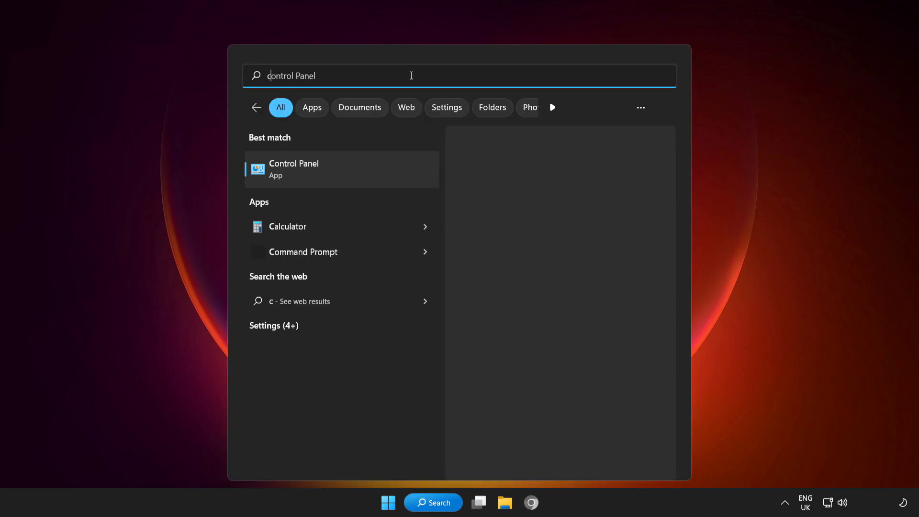
pyautogui.write('cmd')
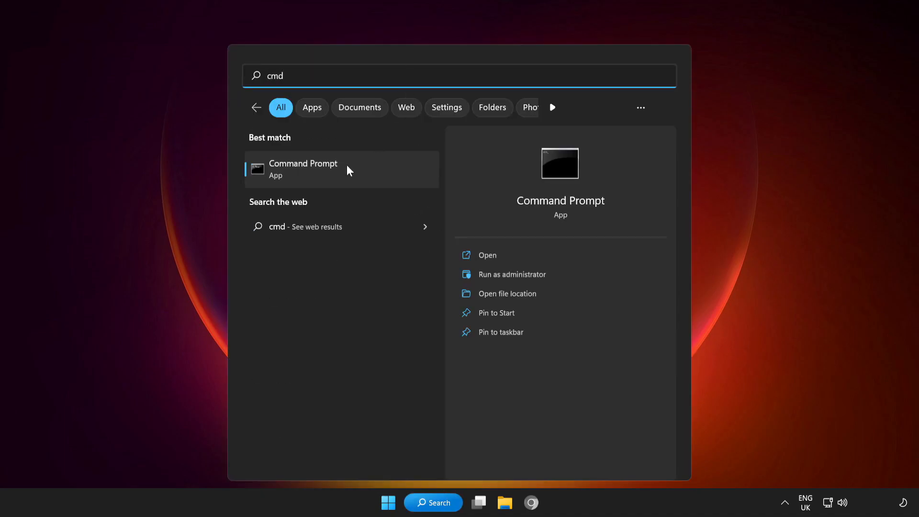
pyautogui.rightClick(303, 169)
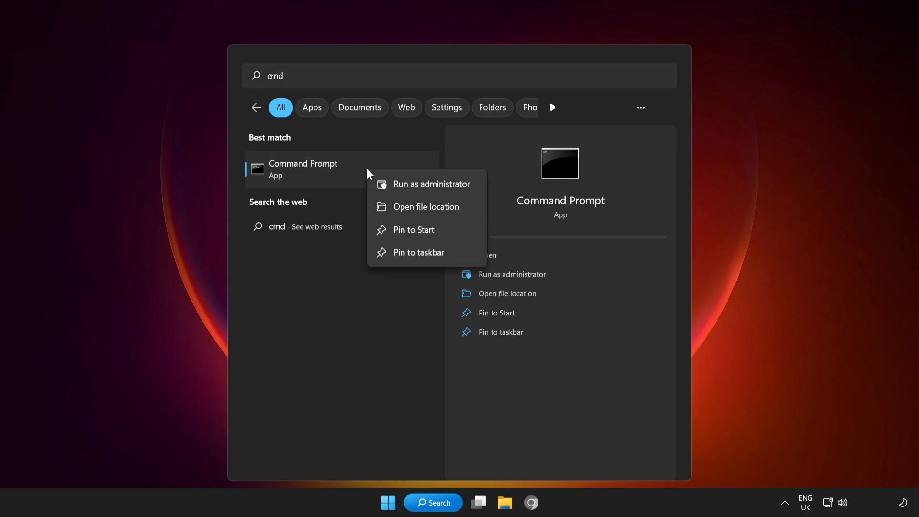
pyautogui.moveTo(446, 184)
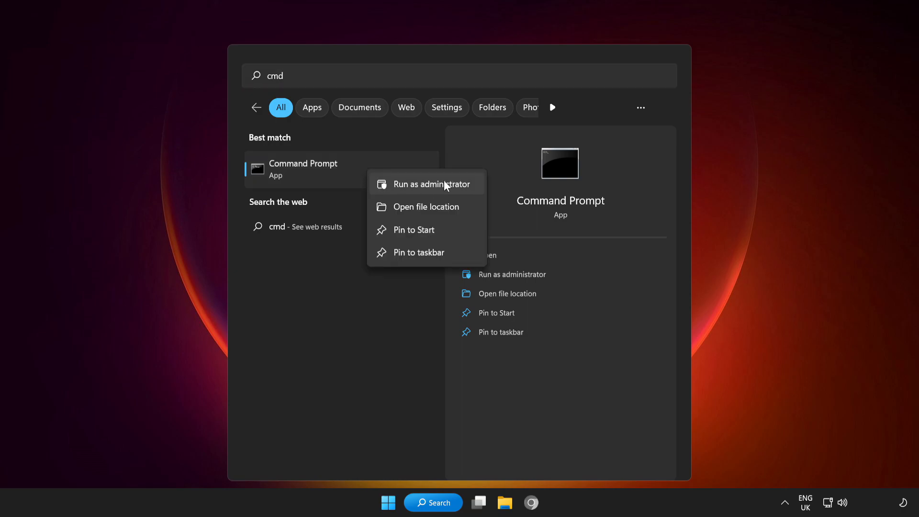
pyautogui.click(433, 184)
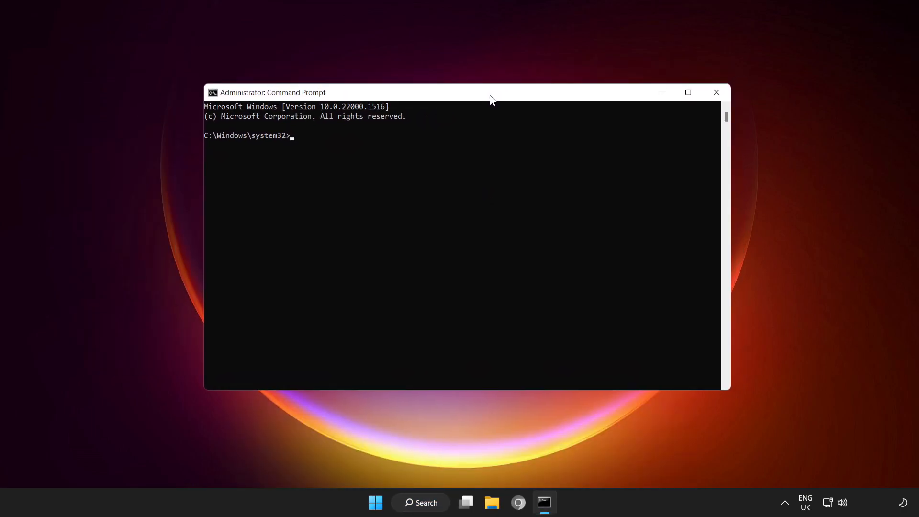
pyautogui.moveTo(545, 139)
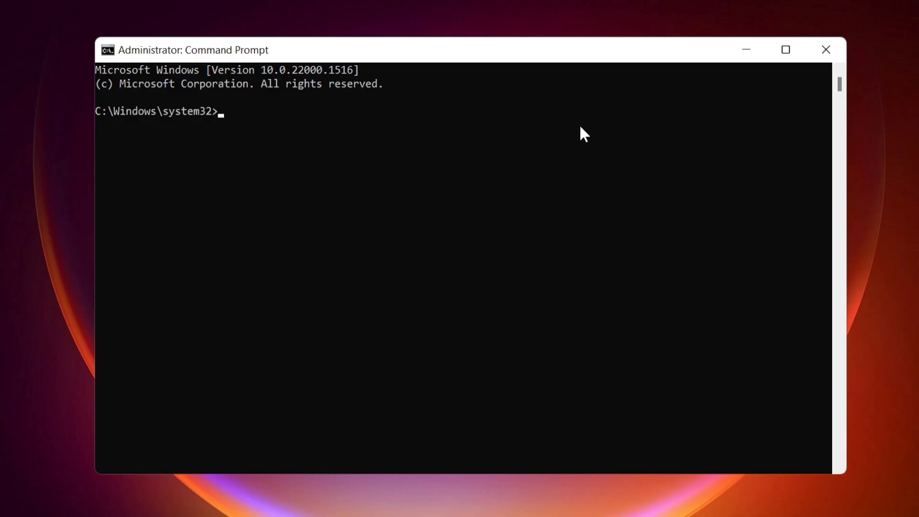
# Flush the DNS resolver cache with ipconfig /flushdns
pyautogui.write('ipcon')
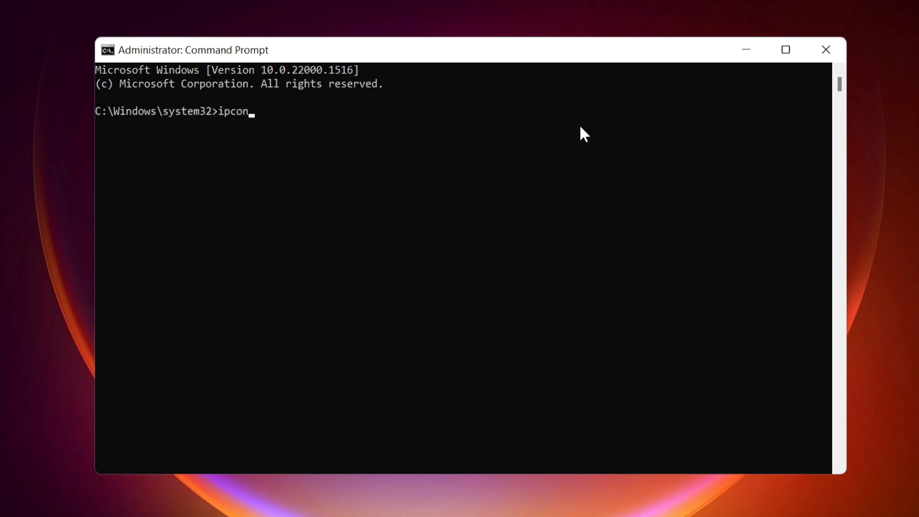
pyautogui.write('fig /')
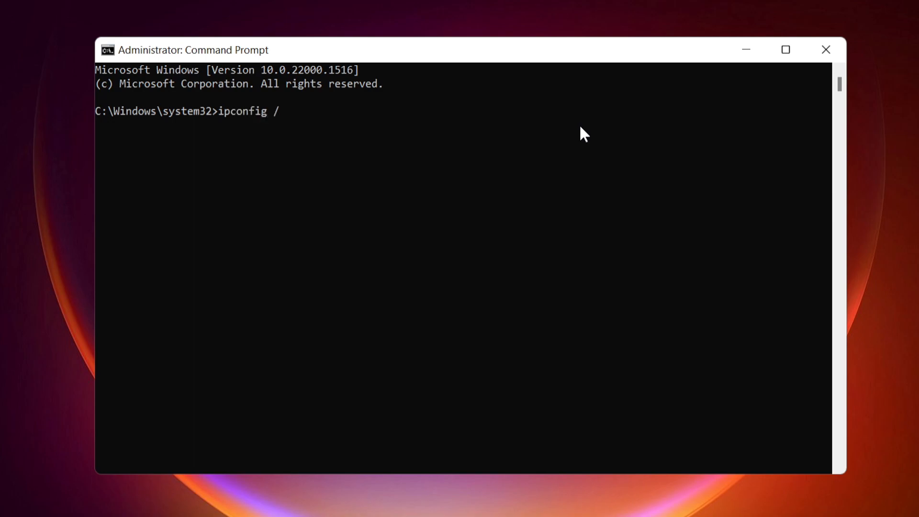
pyautogui.write('flushd')
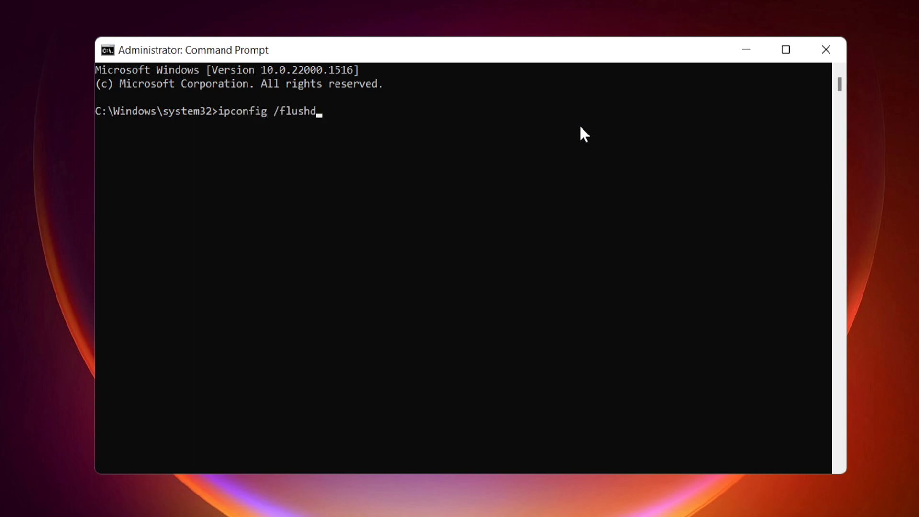
pyautogui.press('Enter')
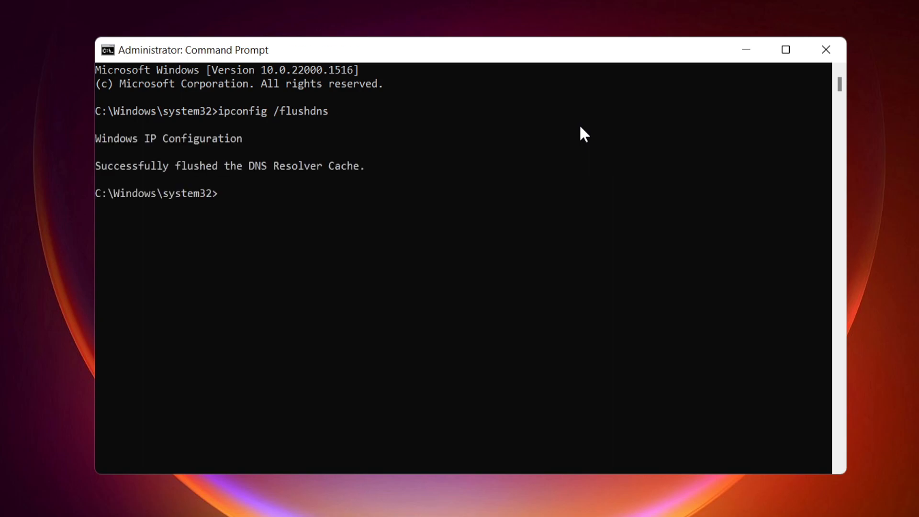
# Release and renew the IP address, obtaining IPv4 192.168.154.128
pyautogui.write('ipco')
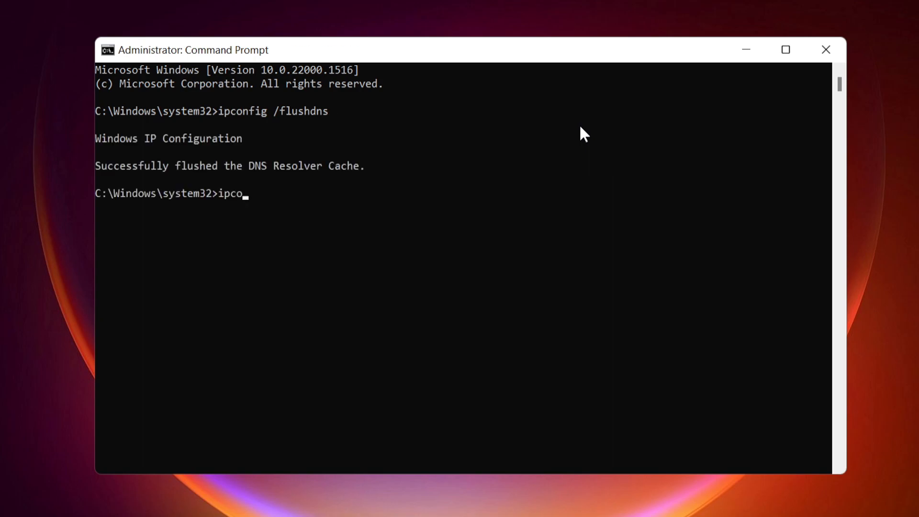
pyautogui.write('nfig')
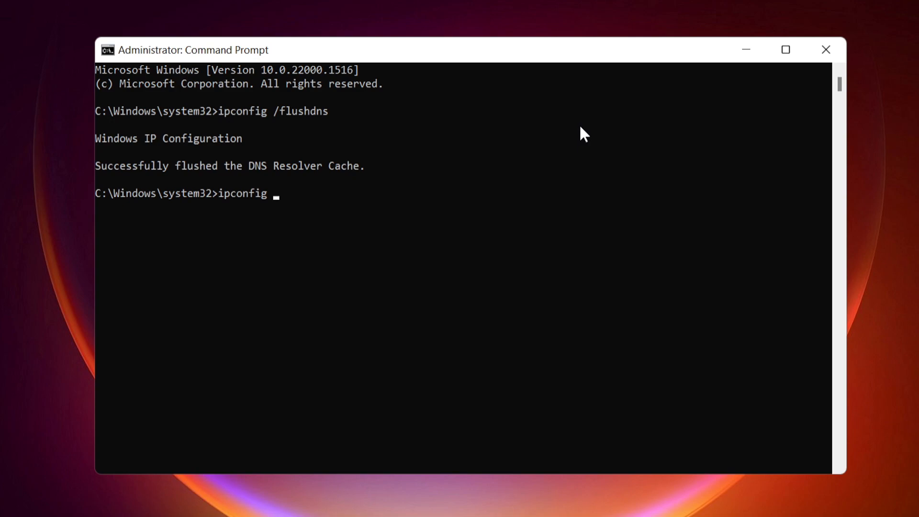
pyautogui.write('/release')
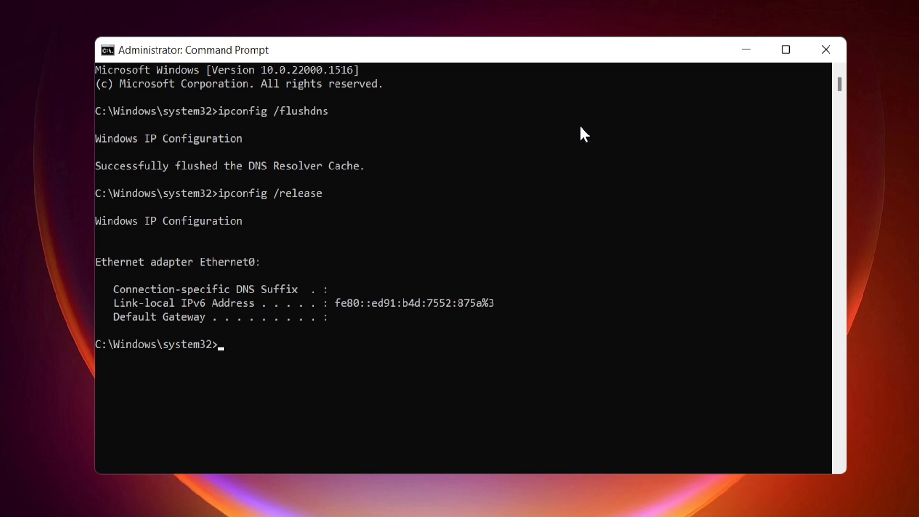
pyautogui.write('ipconfig')
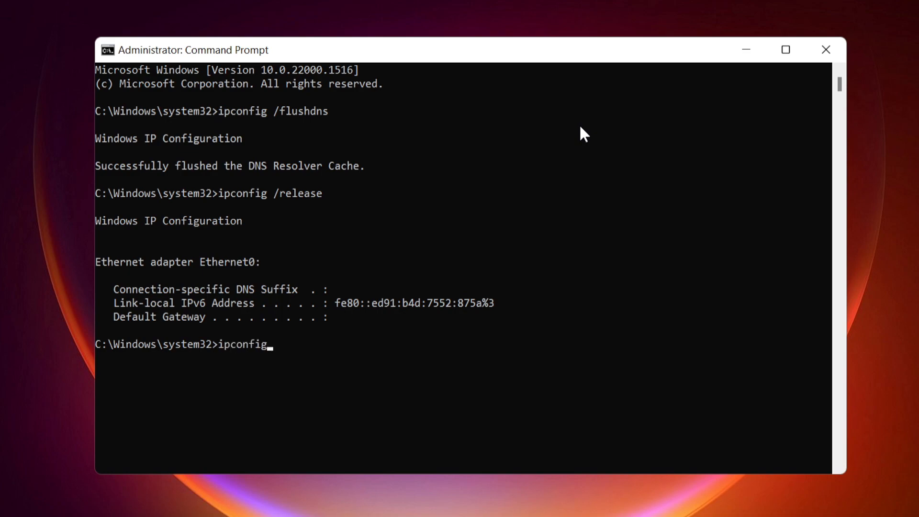
pyautogui.write('/re')
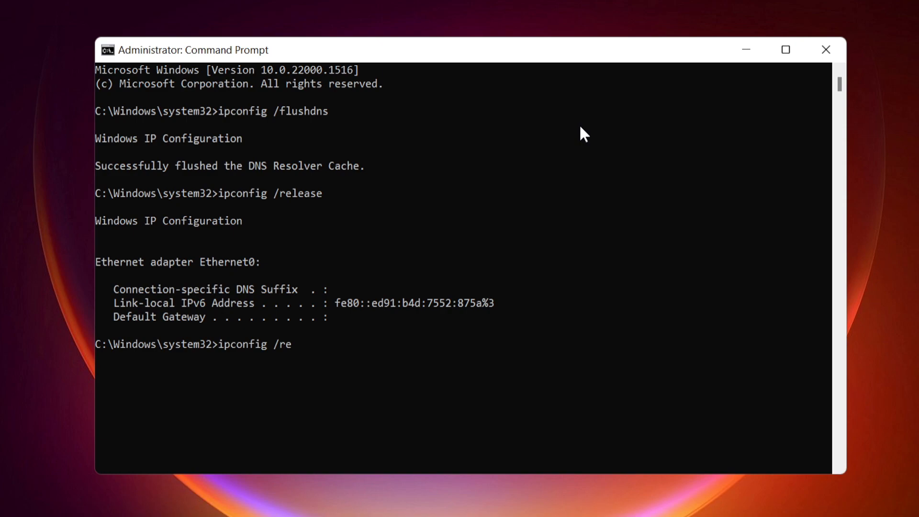
pyautogui.write('new')
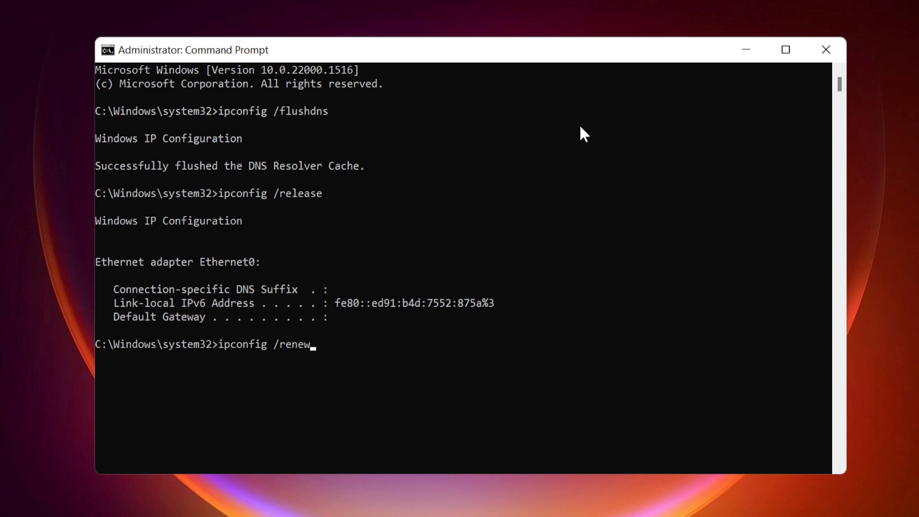
pyautogui.press('enter')
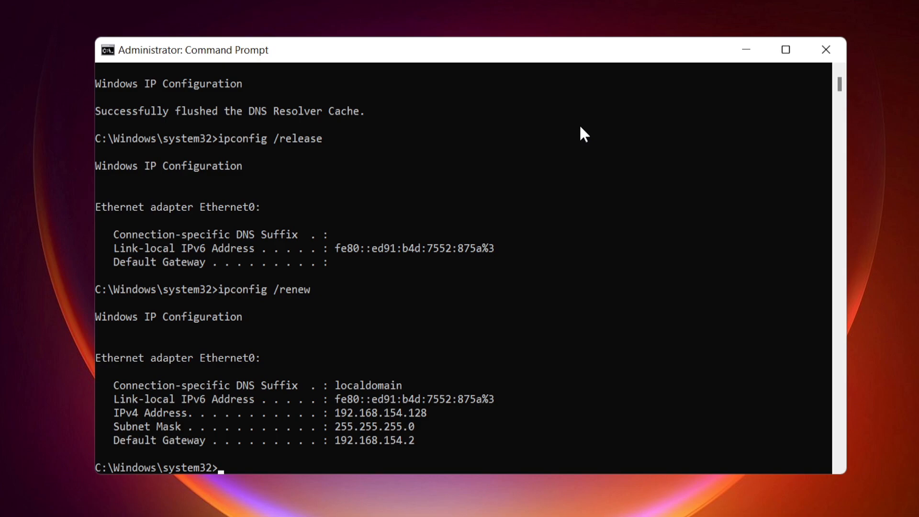
# Run netsh winsock reset followed by the netsh IP reset command
pyautogui.write('netsh')
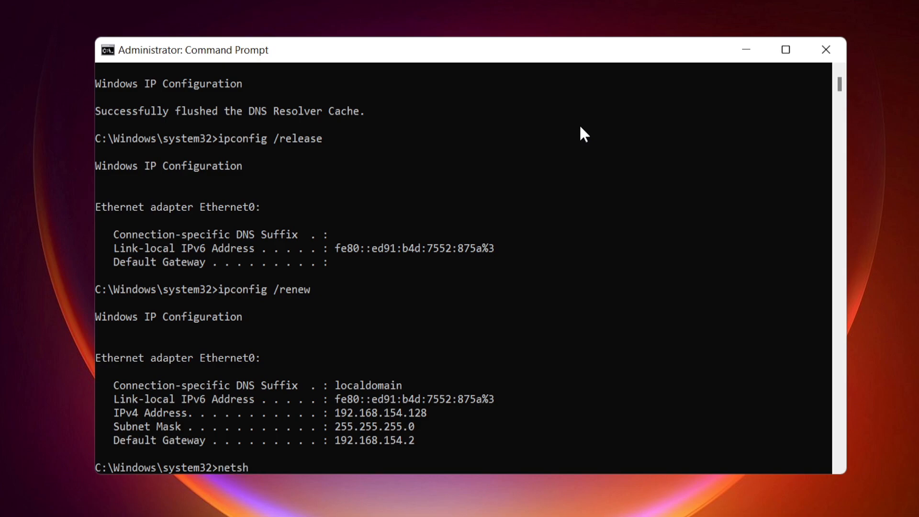
pyautogui.write('winsock r')
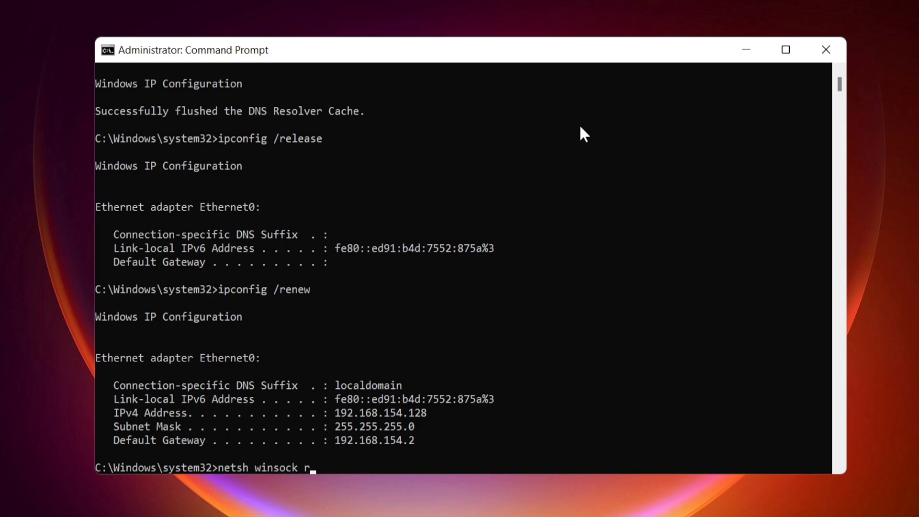
pyautogui.write('eset')
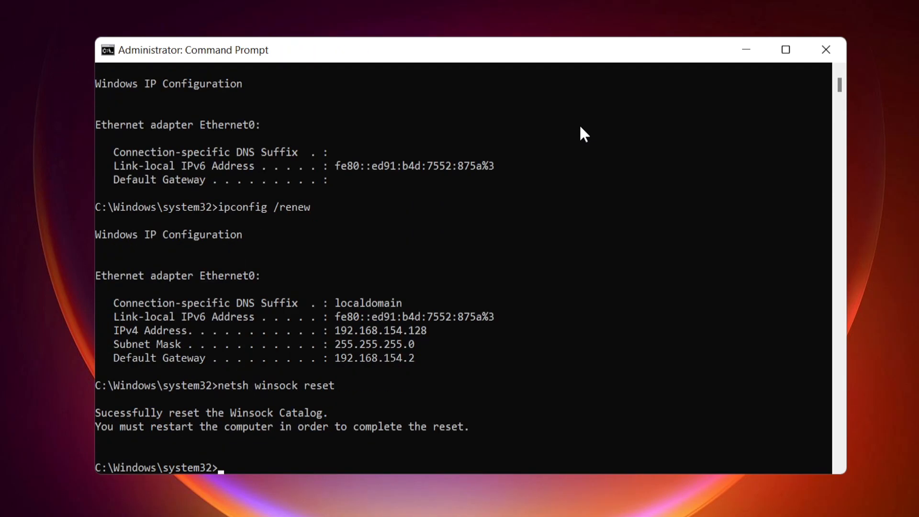
pyautogui.write('netsh')
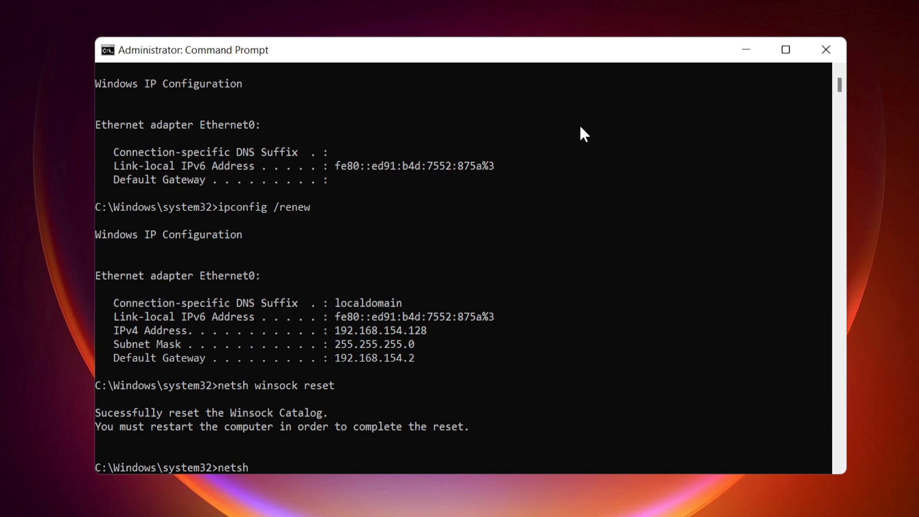
pyautogui.write('int ip res')
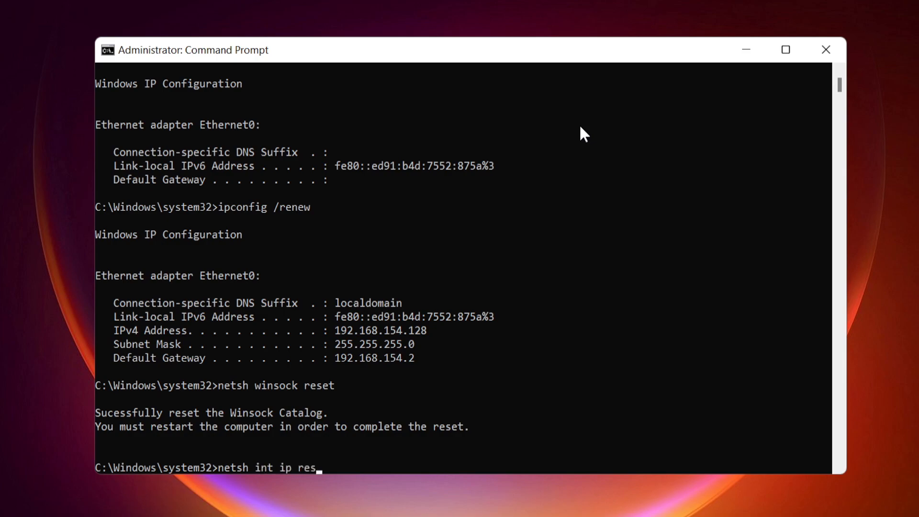
pyautogui.write('et')
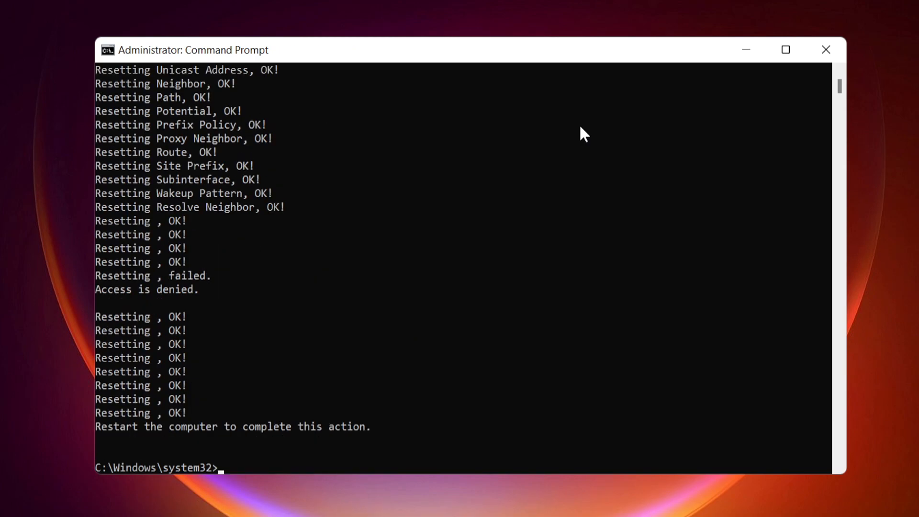
# Run the netsh interface IPv4 and IPv6 reset commands
pyautogui.write('netsh')
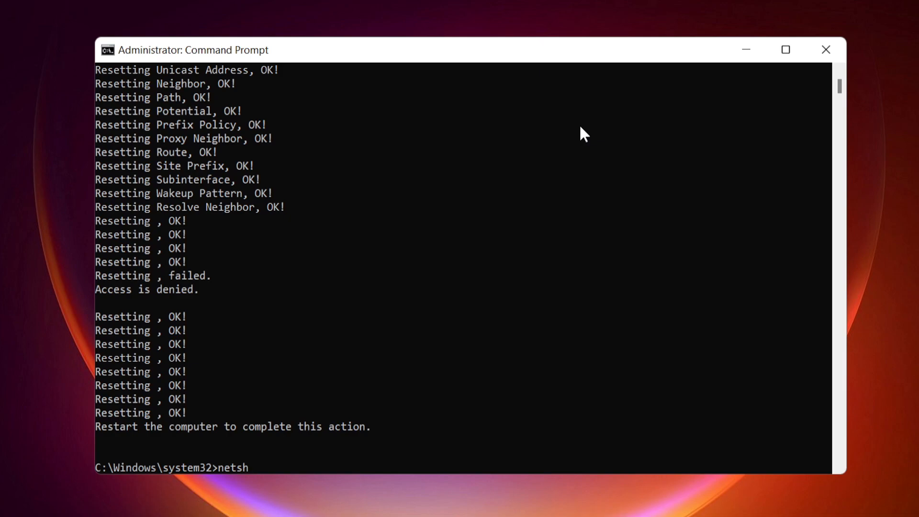
pyautogui.write('inte')
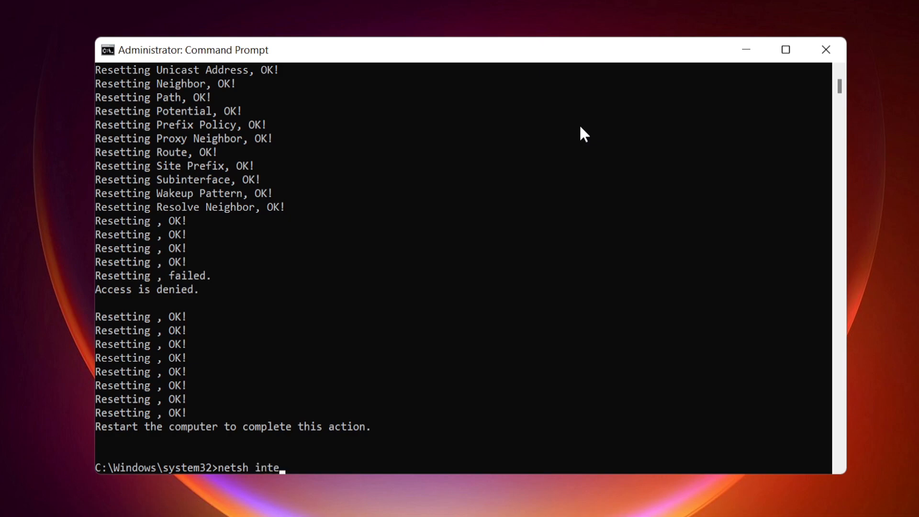
pyautogui.write('rface')
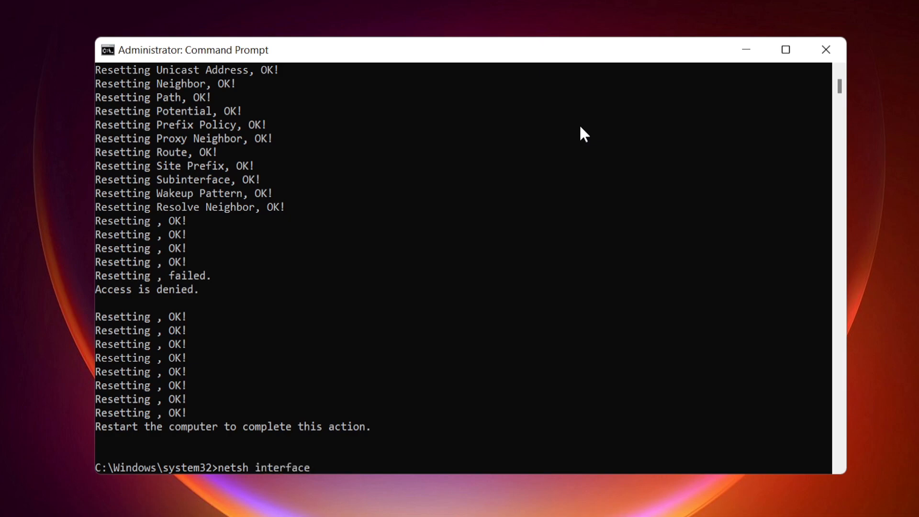
pyautogui.write('ipv4 re')
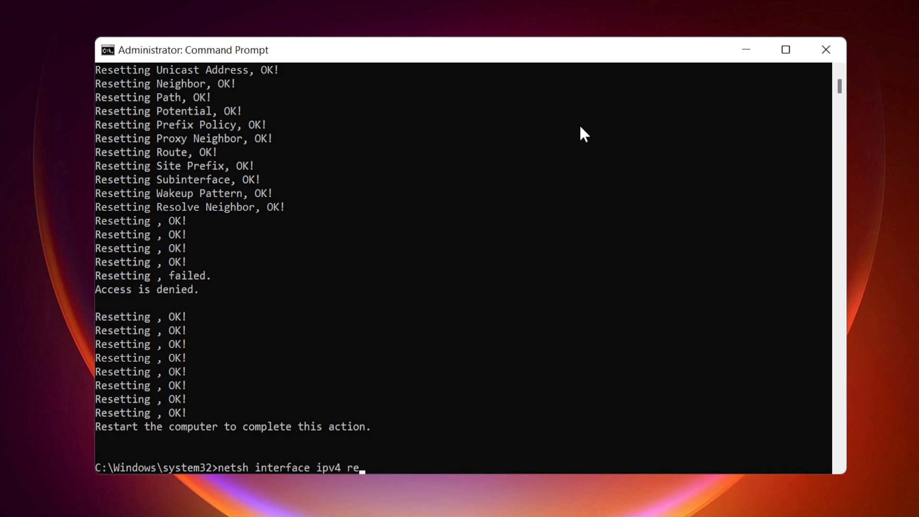
pyautogui.write('set')
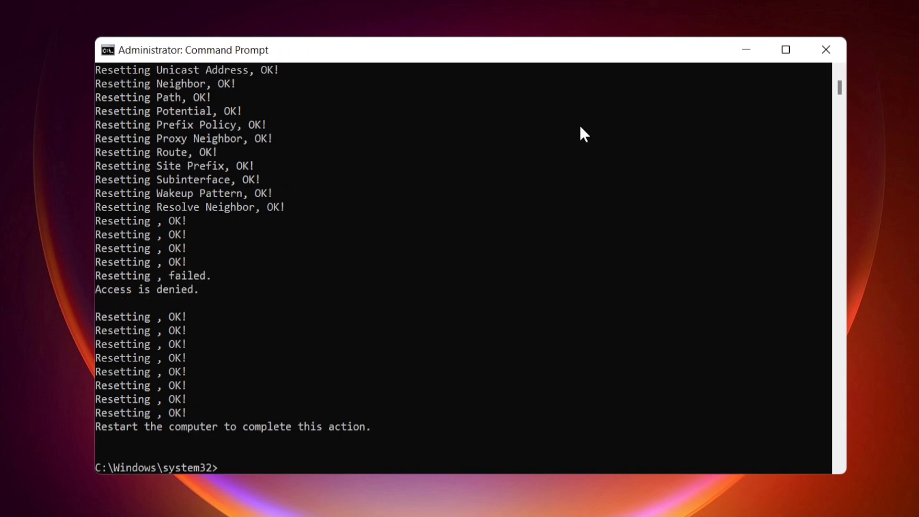
pyautogui.write('netsh')
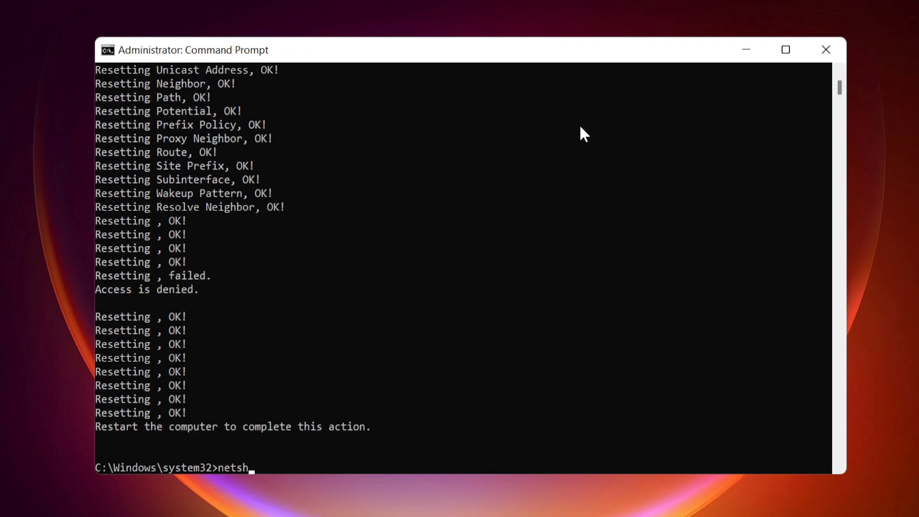
pyautogui.write('inte')
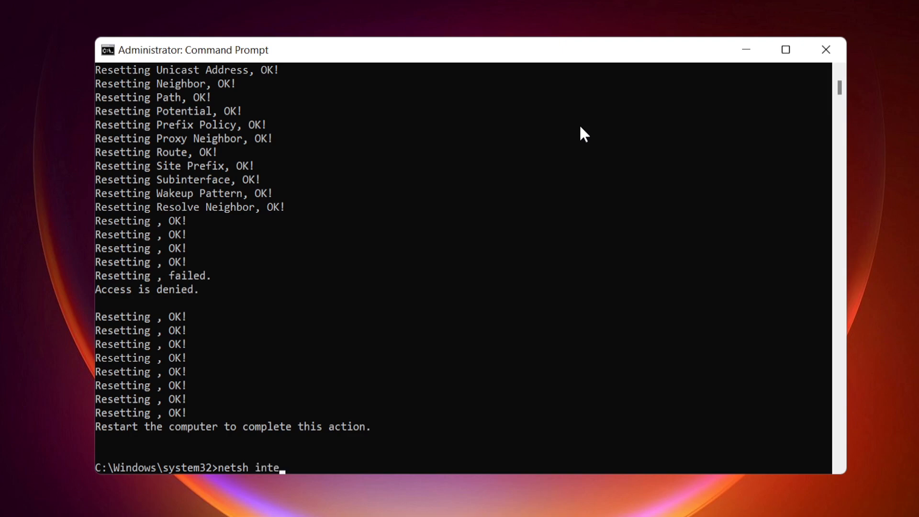
pyautogui.write('rface i')
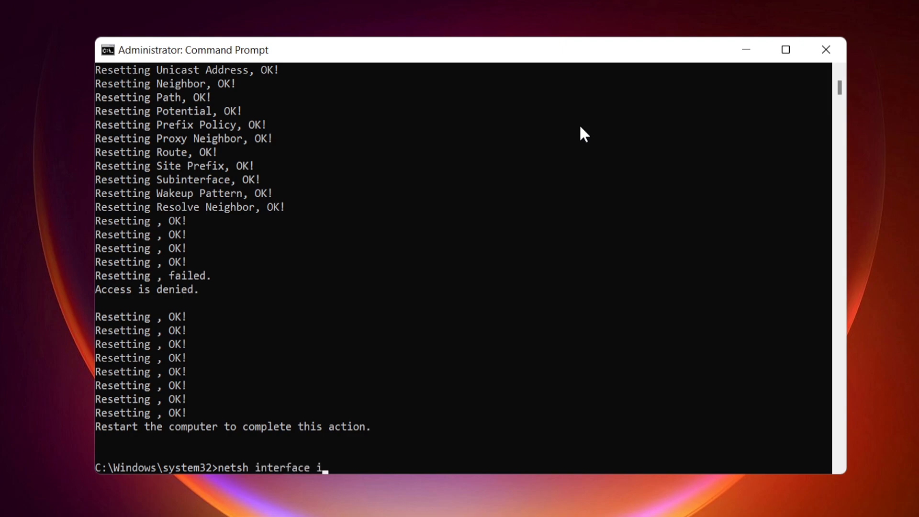
pyautogui.write('pv')
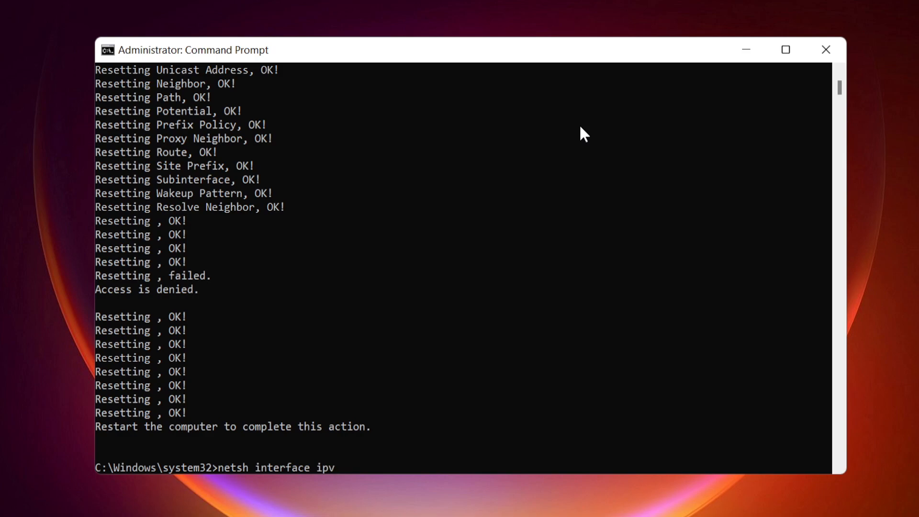
pyautogui.write('6 re')
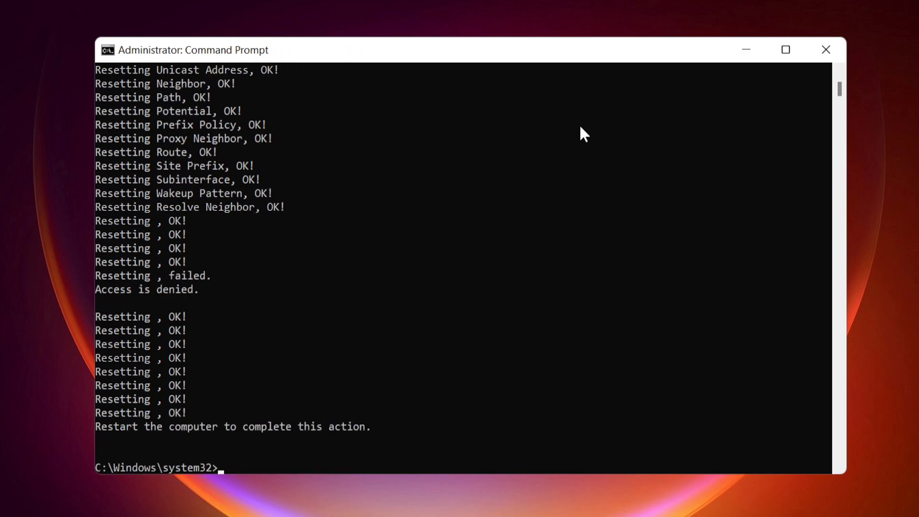
# Reset all TCP parameters with netsh interface tcp reset
pyautogui.write('netsh i')
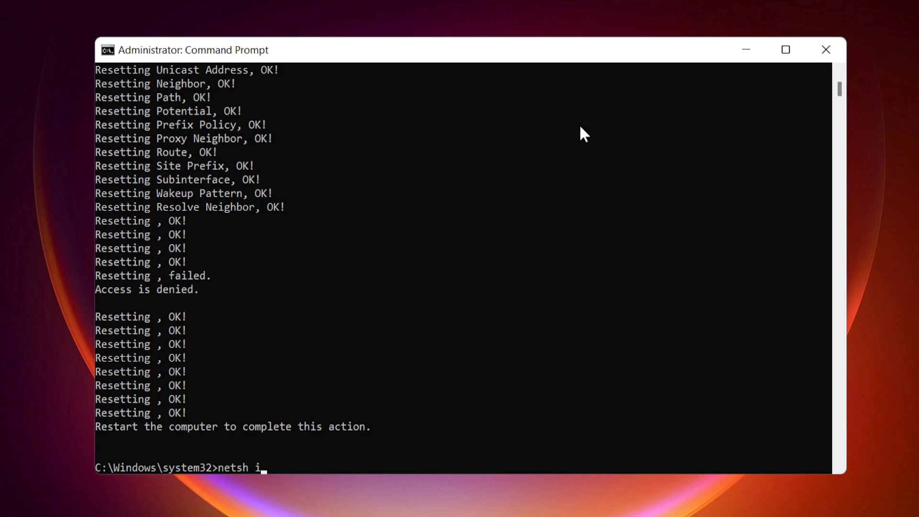
pyautogui.write('nterface')
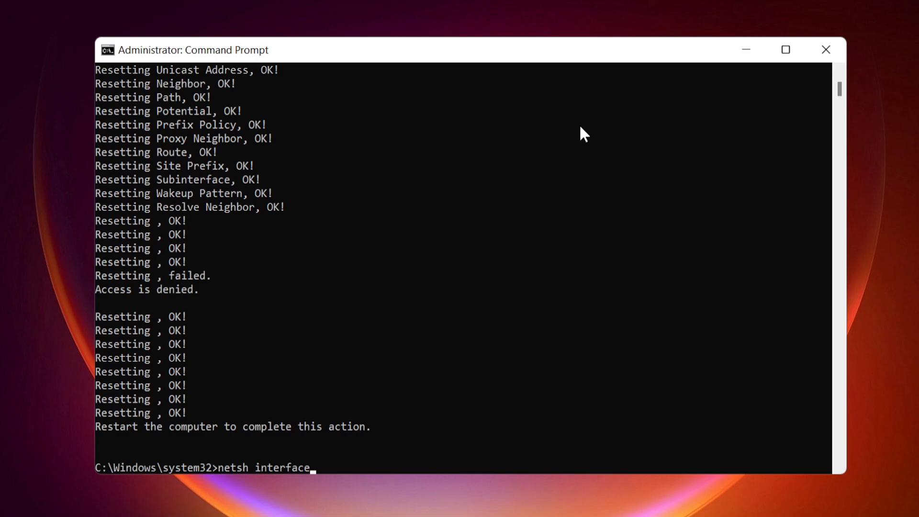
pyautogui.write('tc')
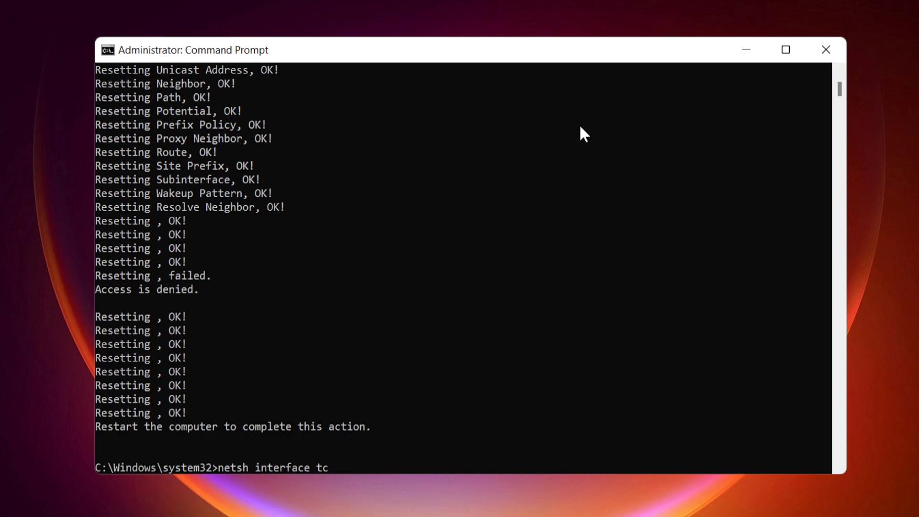
pyautogui.write('p reset')
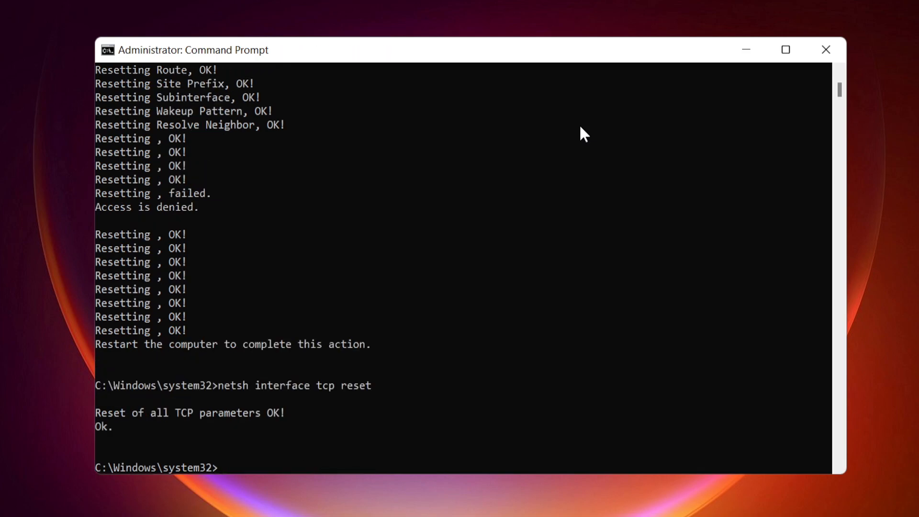
pyautogui.moveTo(661, 95)
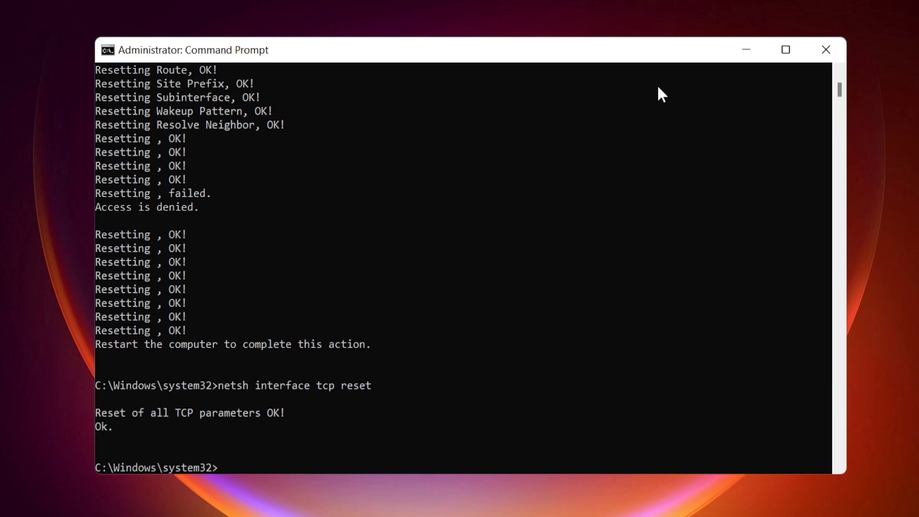
pyautogui.moveTo(826, 49)
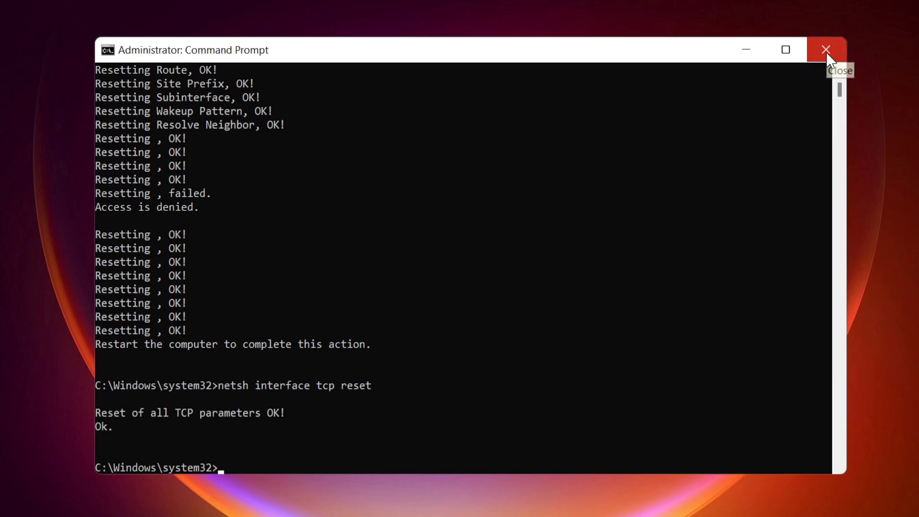
# Close Command Prompt and bring up the Start menu's power options
pyautogui.click(388, 502)
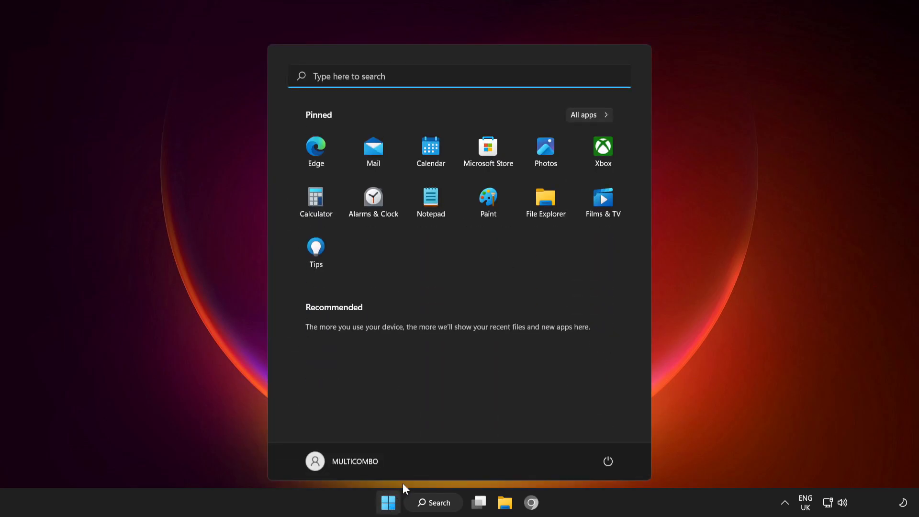
pyautogui.click(608, 461)
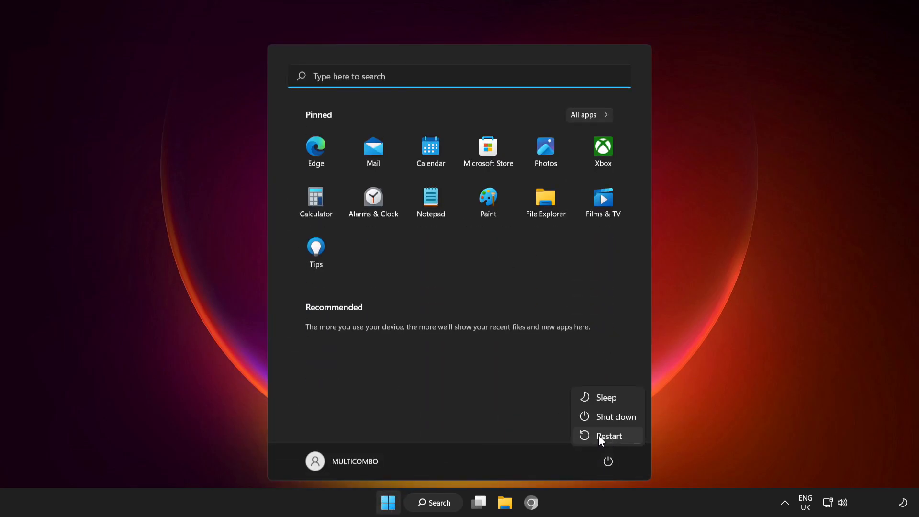
pyautogui.moveTo(609, 436)
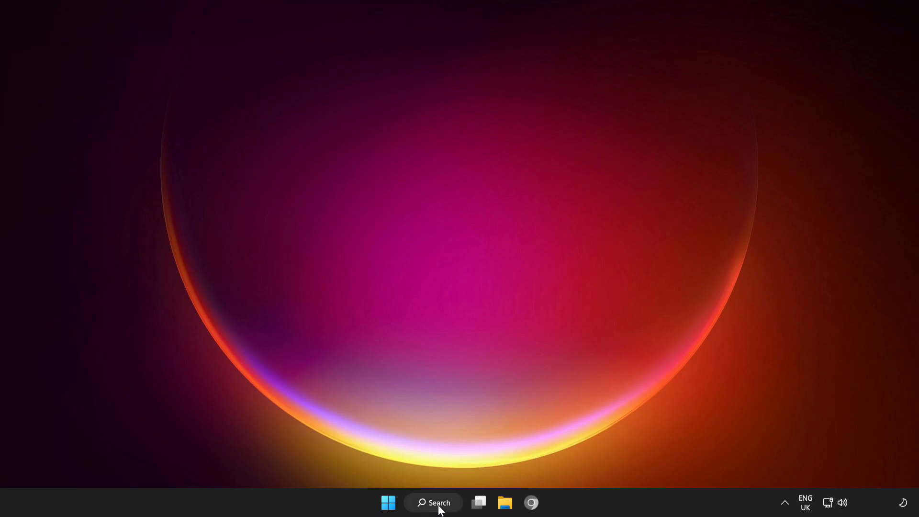
# Search 'update' and run Check for updates, confirming the PC is up to date
pyautogui.click(434, 502)
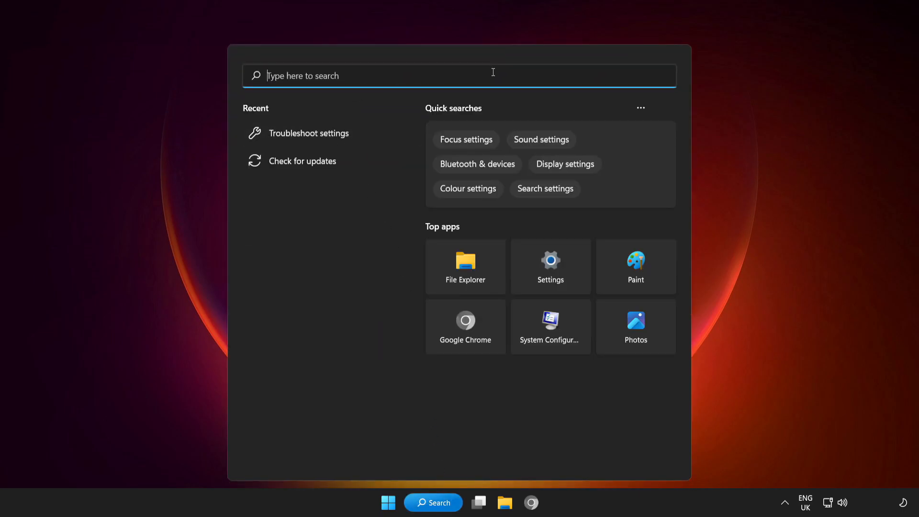
pyautogui.write('update')
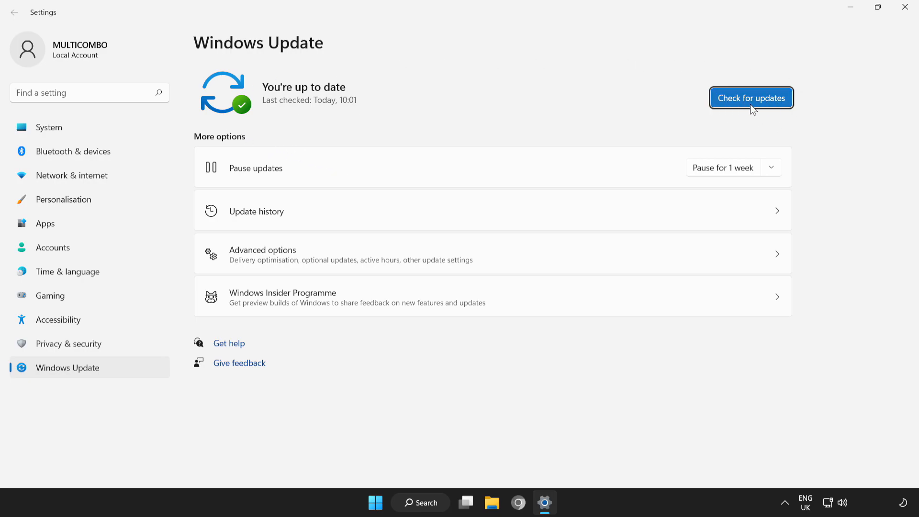
pyautogui.click(751, 97)
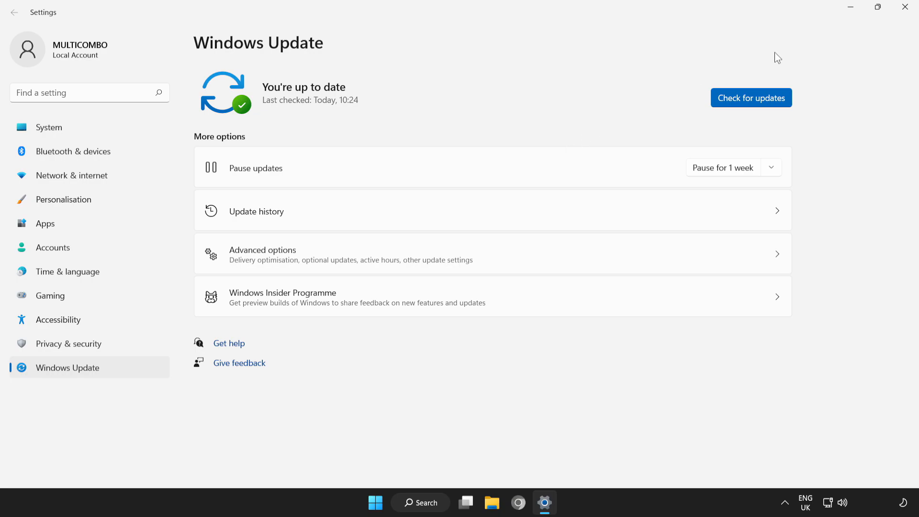
pyautogui.moveTo(907, 8)
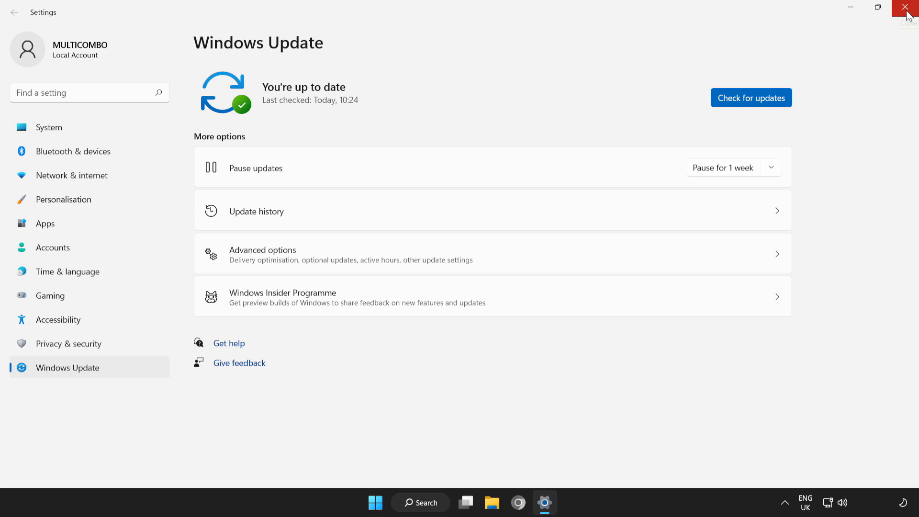
# Close the Windows Update settings window
pyautogui.click(908, 8)
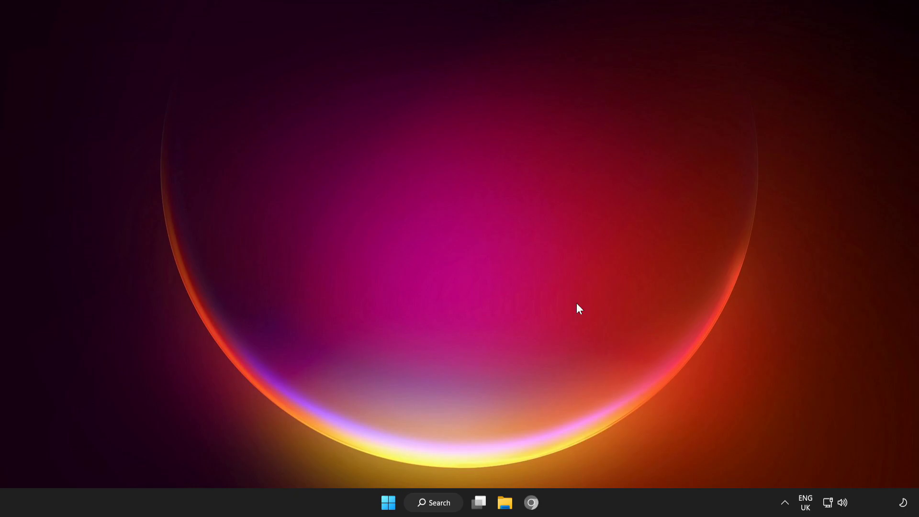
pyautogui.moveTo(829, 503)
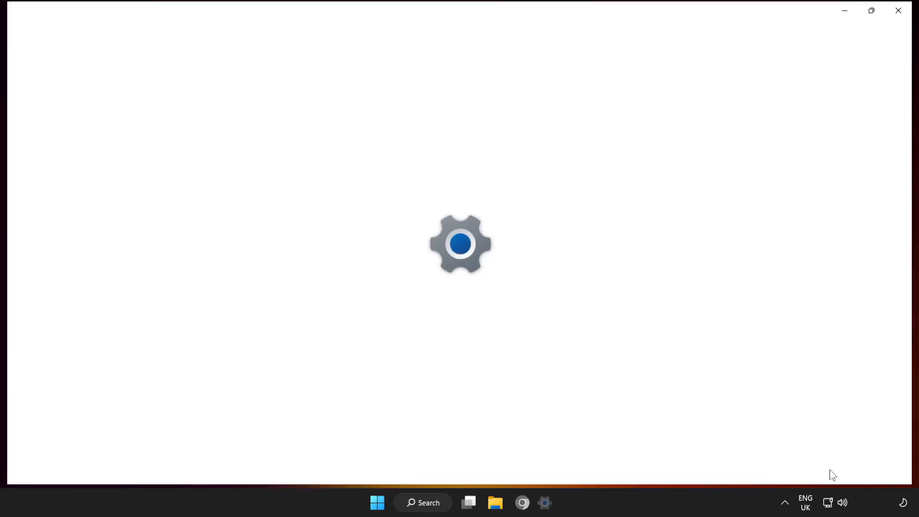
# Run Network reset from Advanced network settings, confirm it, and dismiss the sign-out notice
pyautogui.click(544, 502)
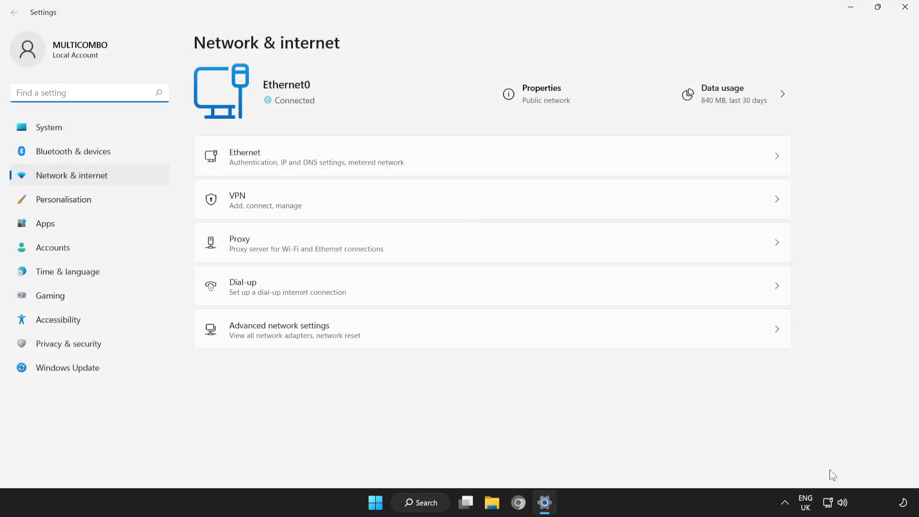
pyautogui.moveTo(514, 402)
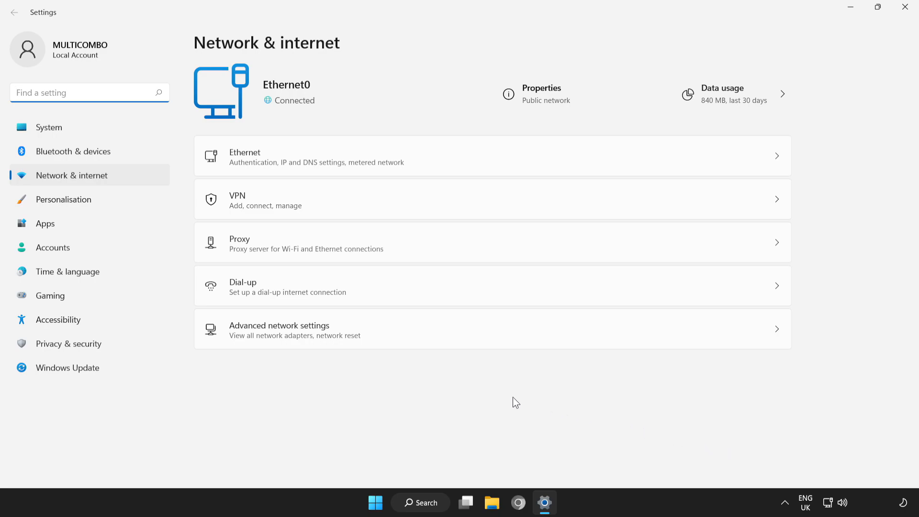
pyautogui.moveTo(322, 341)
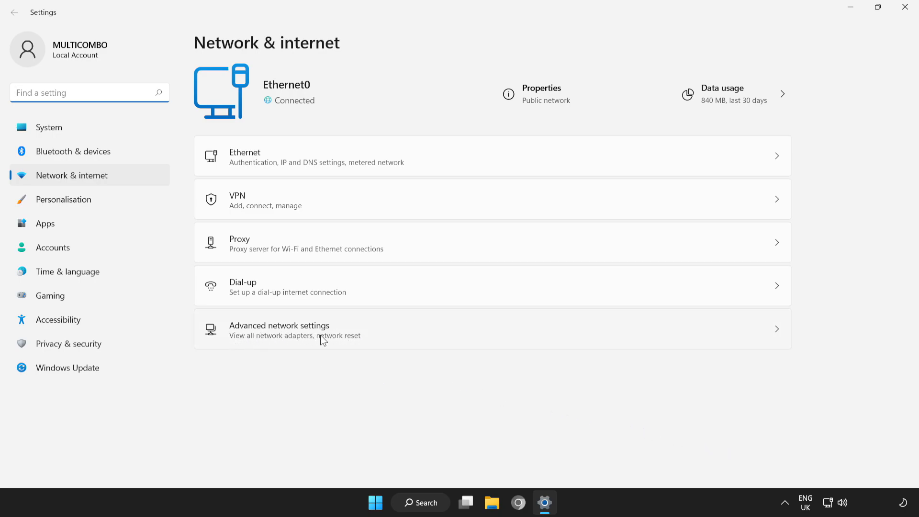
pyautogui.click(280, 330)
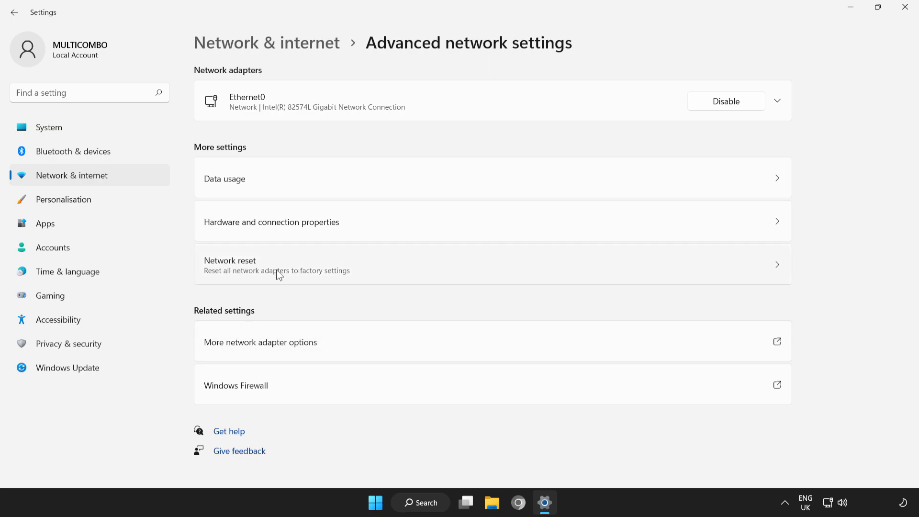
pyautogui.moveTo(441, 273)
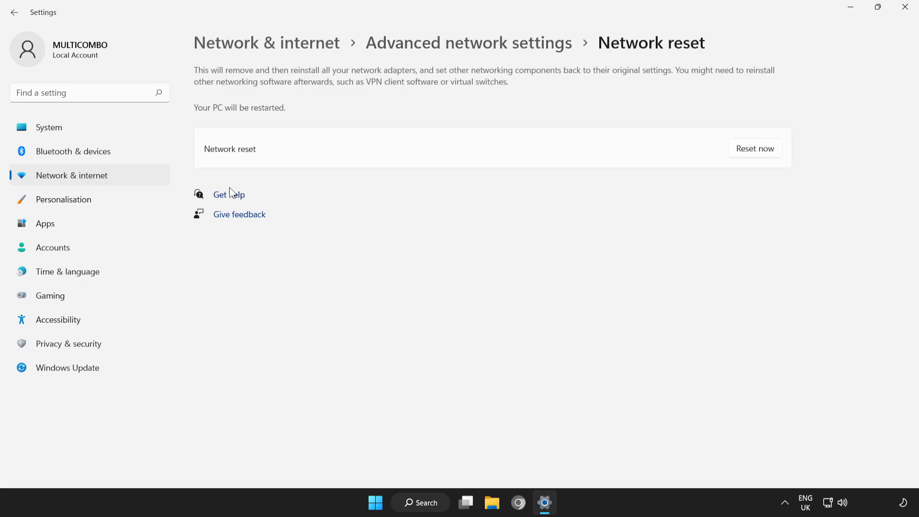
pyautogui.moveTo(755, 148)
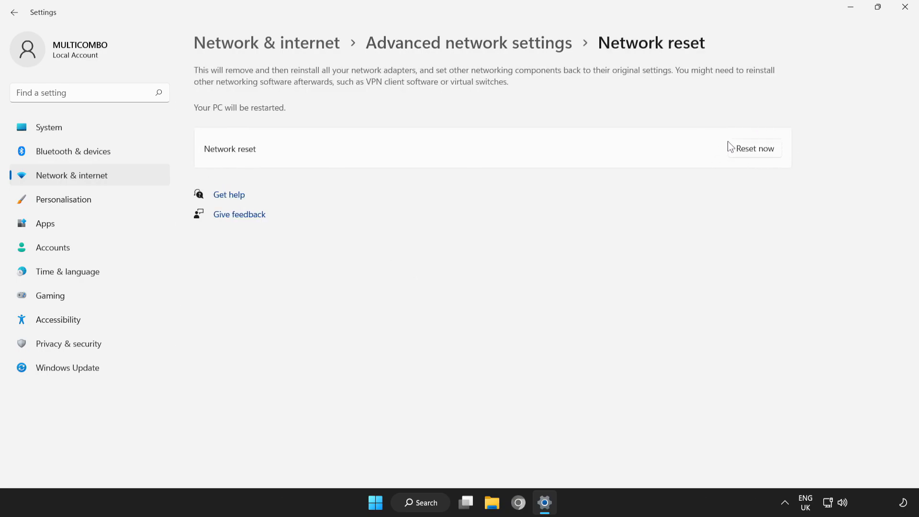
pyautogui.click(754, 148)
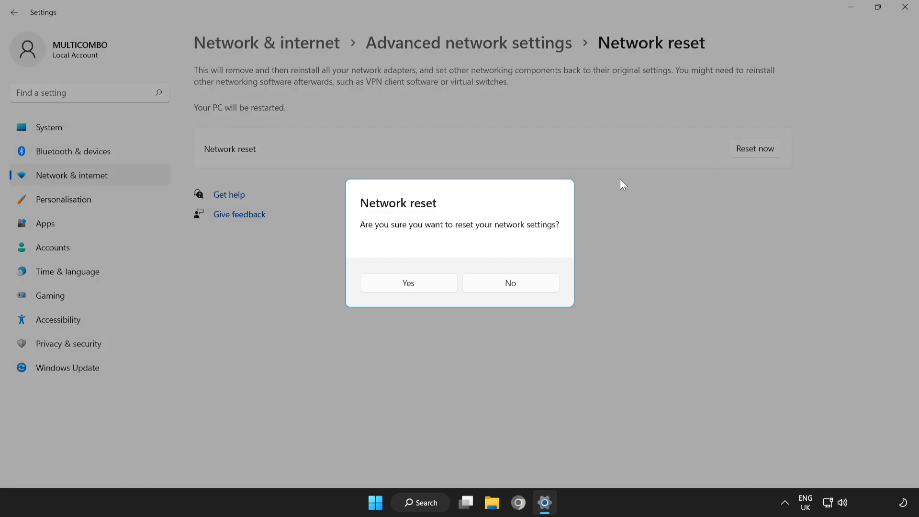
pyautogui.moveTo(483, 222)
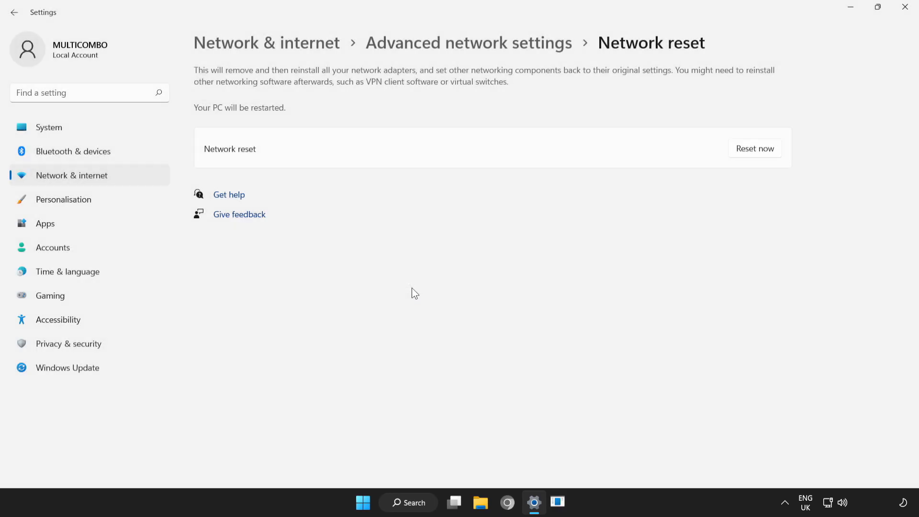
pyautogui.click(754, 149)
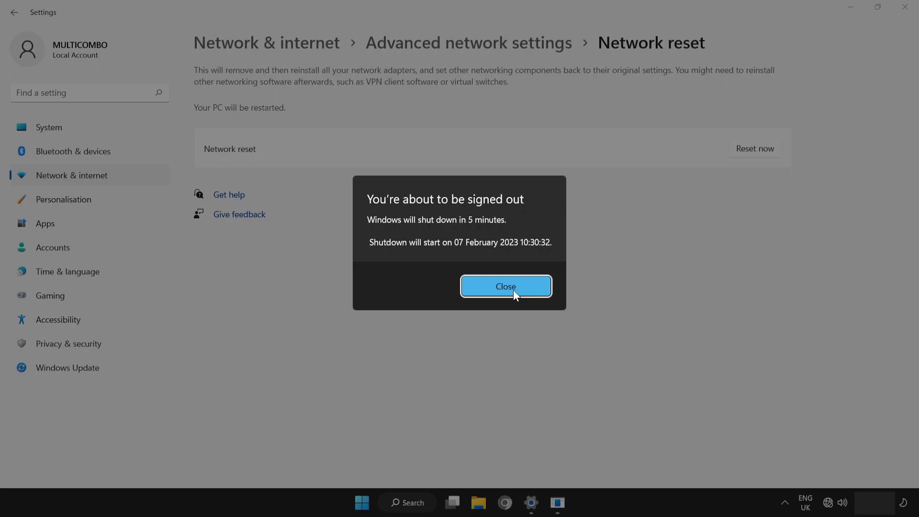
pyautogui.click(506, 287)
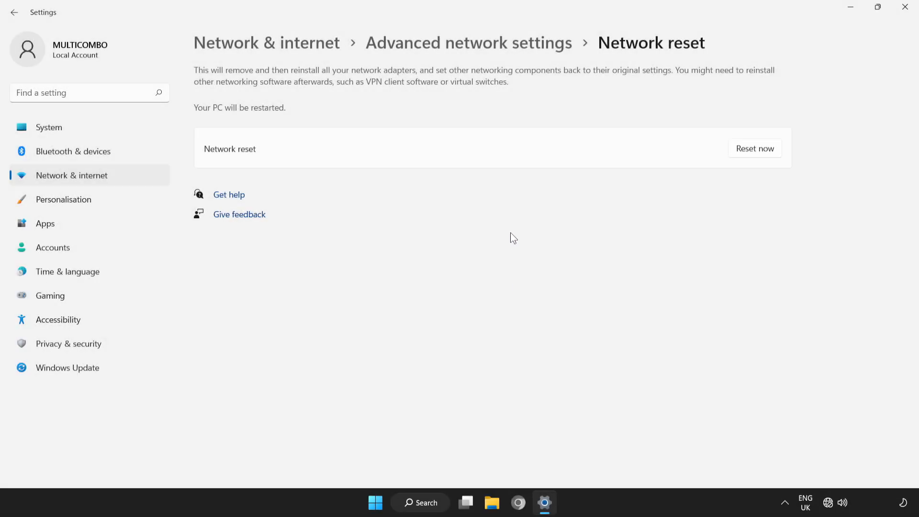
pyautogui.moveTo(904, 7)
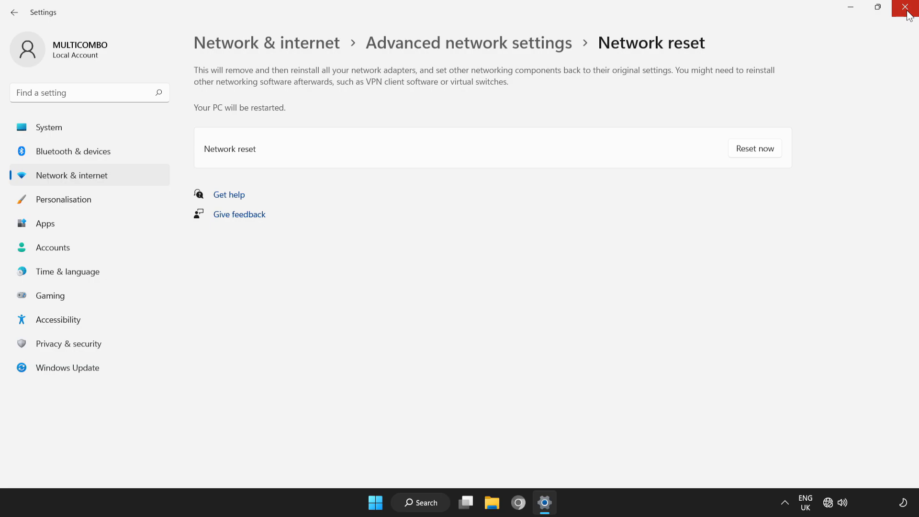
# Close Settings and restart the PC from the Start menu power options
pyautogui.click(906, 7)
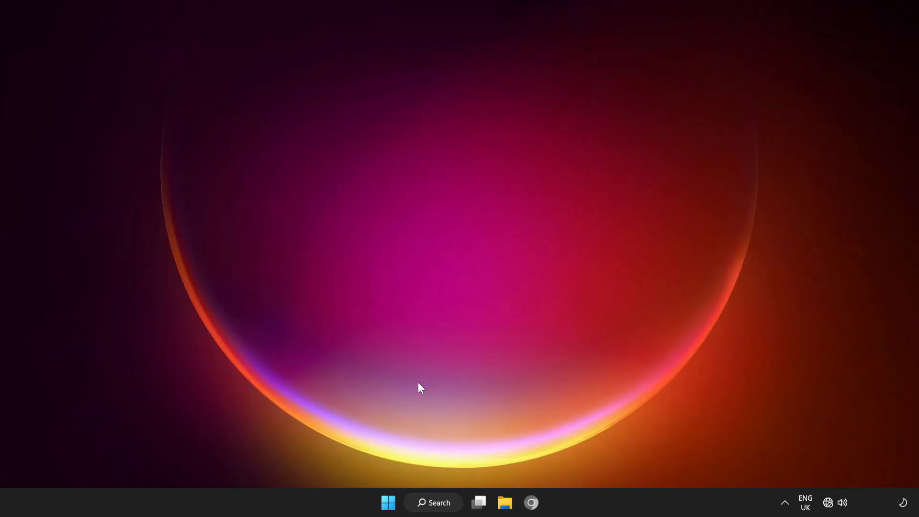
pyautogui.click(388, 502)
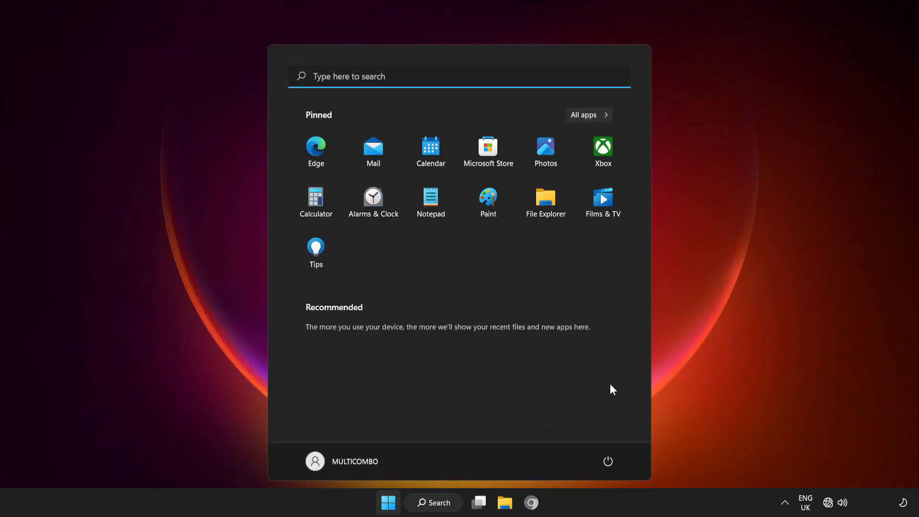
pyautogui.click(608, 462)
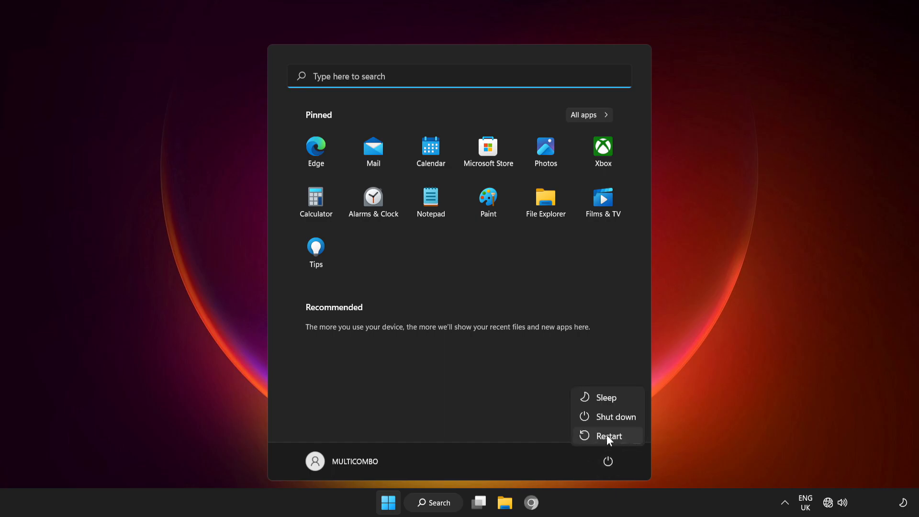
pyautogui.click(609, 436)
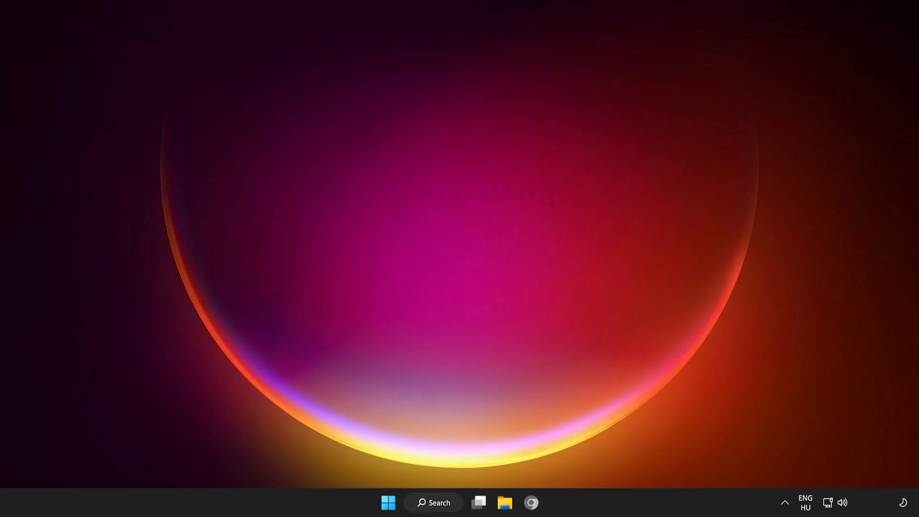
pyautogui.moveTo(501, 272)
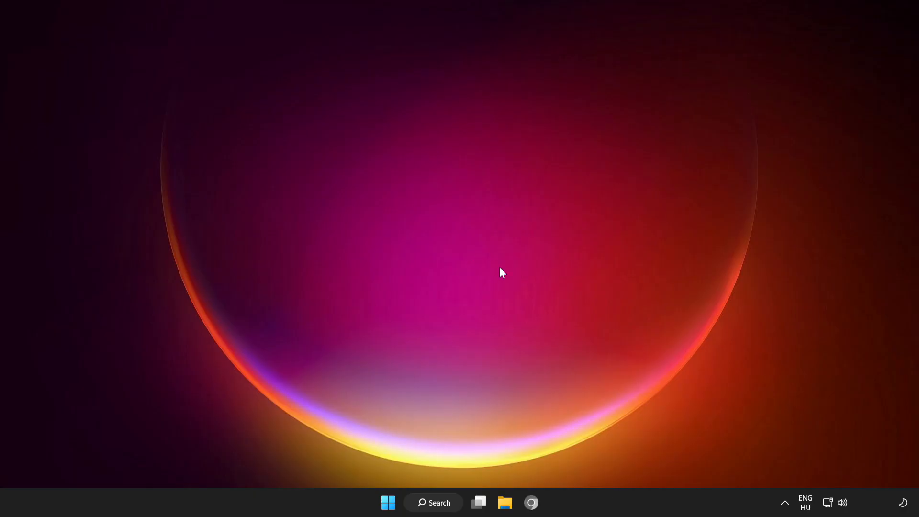
pyautogui.moveTo(833, 504)
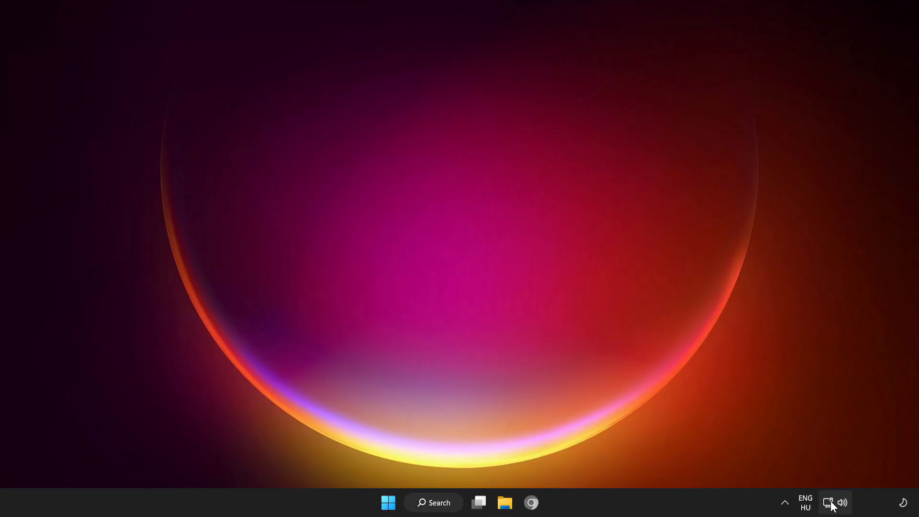
pyautogui.moveTo(828, 503)
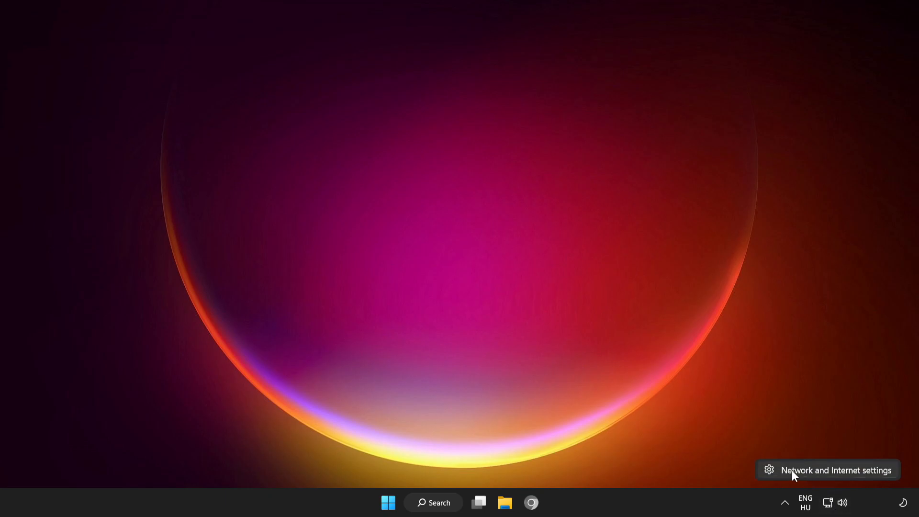
pyautogui.moveTo(838, 477)
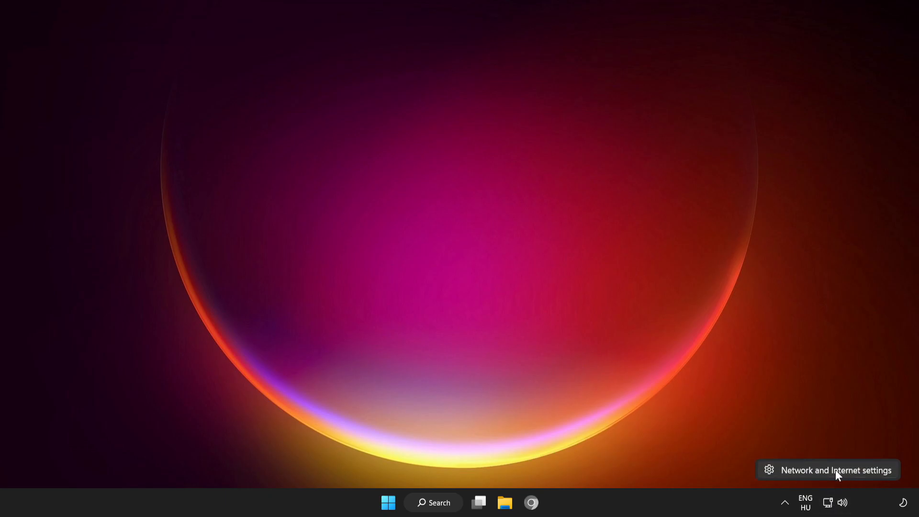
# Open Advanced network settings via the Network and Internet settings page
pyautogui.click(836, 470)
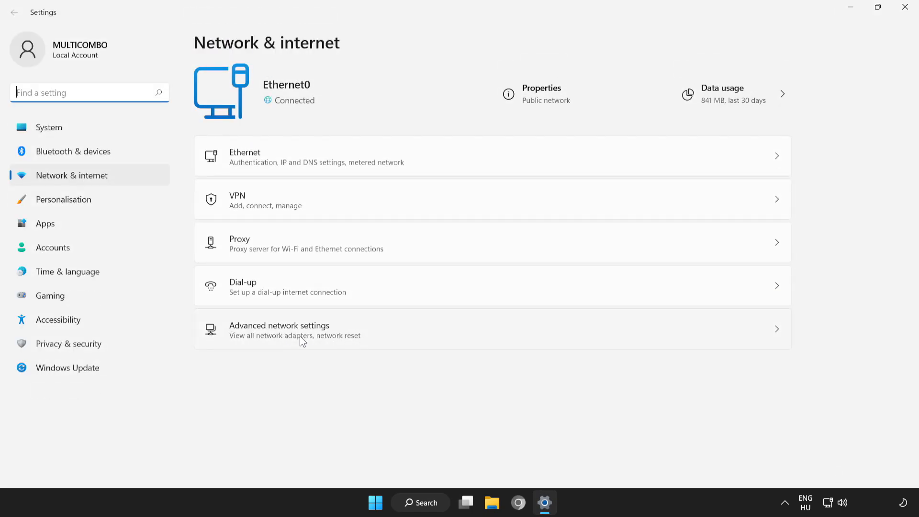
pyautogui.click(279, 330)
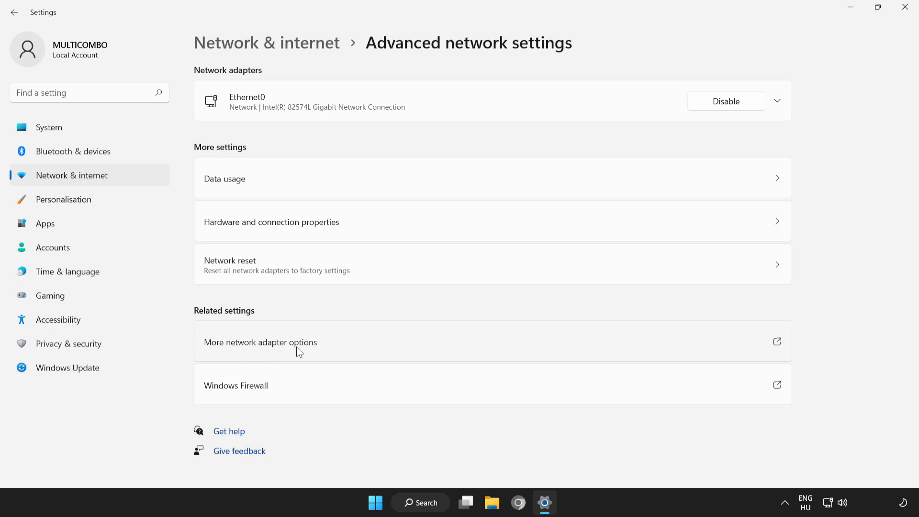
pyautogui.moveTo(427, 351)
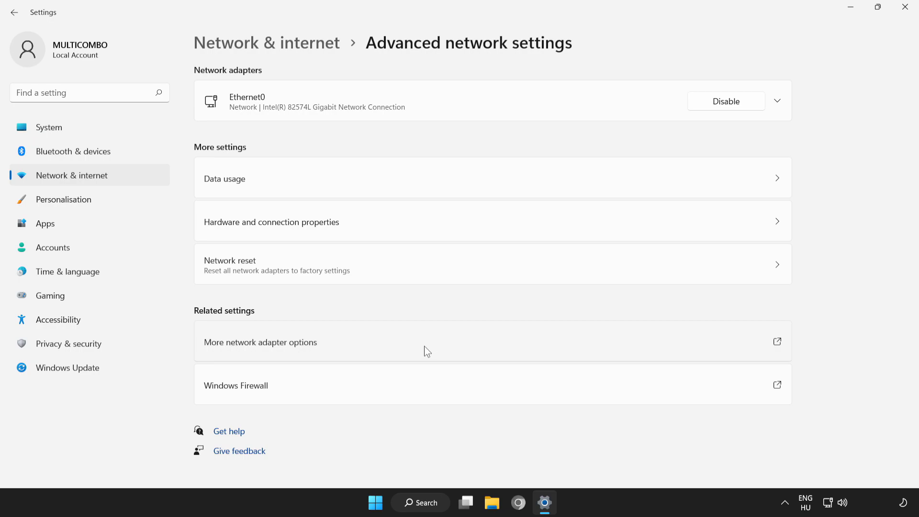
# Open Ethernet0 Properties from the adapter list and select Internet Protocol Version 4 (TCP/IPv4)
pyautogui.click(261, 343)
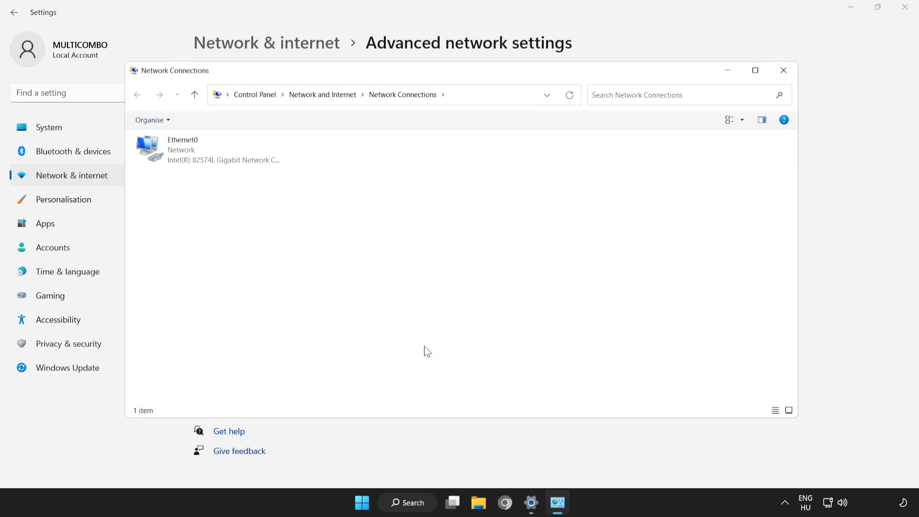
pyautogui.click(206, 149)
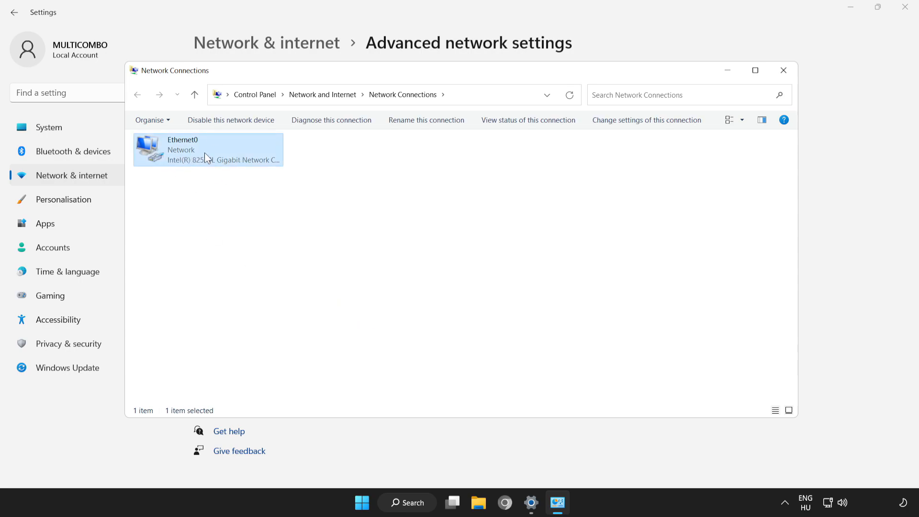
pyautogui.rightClick(207, 149)
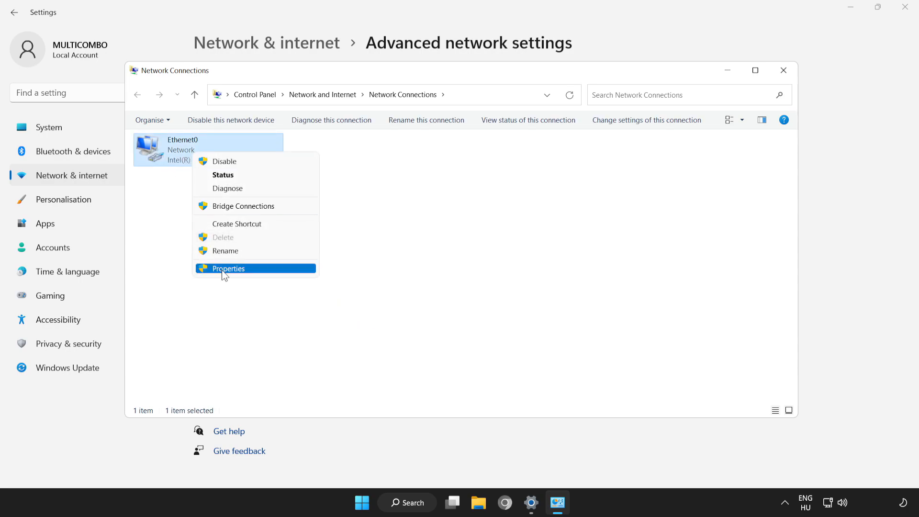
pyautogui.click(227, 268)
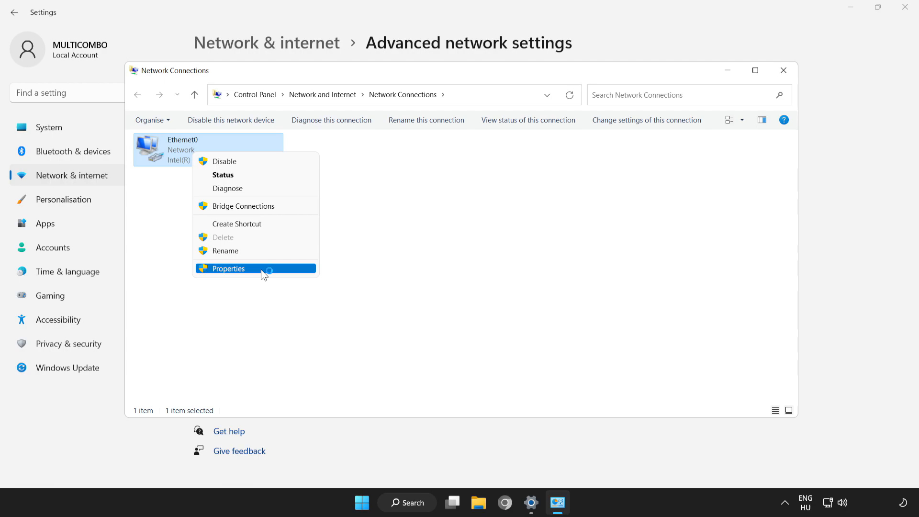
pyautogui.click(228, 269)
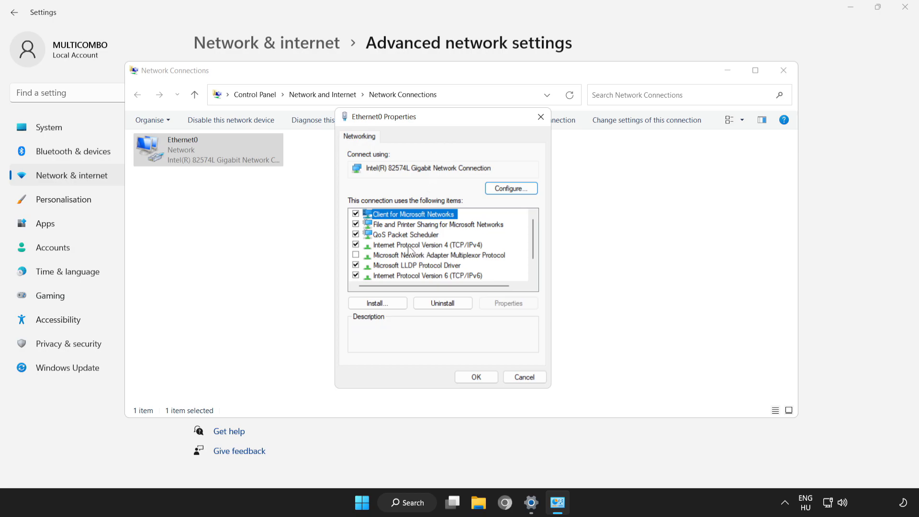
pyautogui.click(426, 245)
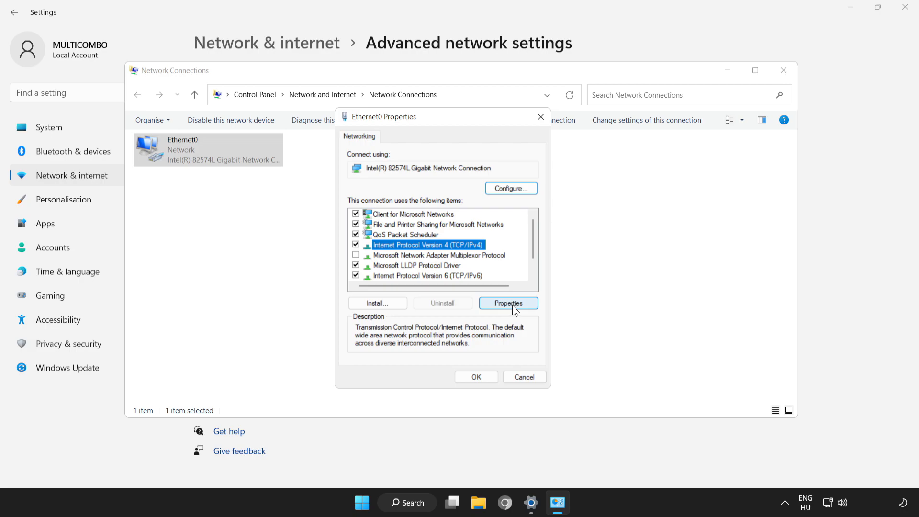
# Enter manual DNS servers 8.8.8.8 and 8.8.4.4 for IPv4, then OK and close
pyautogui.click(507, 303)
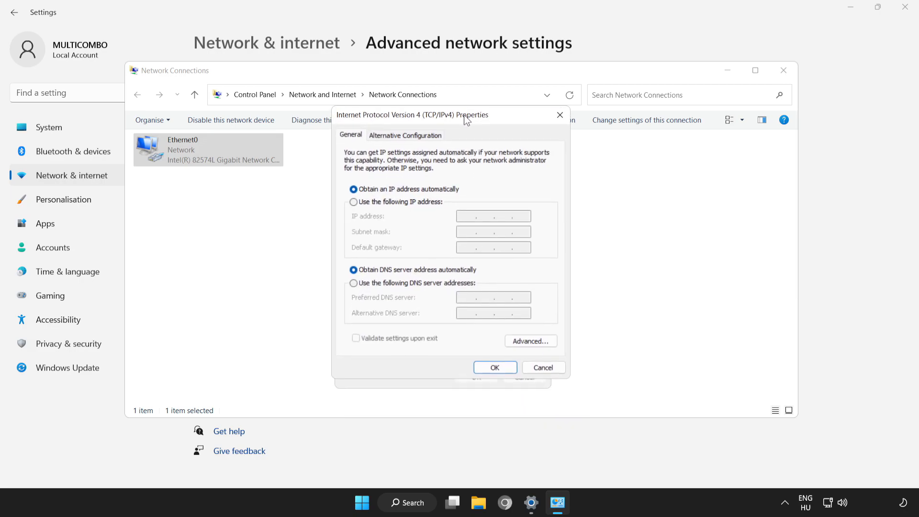
pyautogui.moveTo(361, 291)
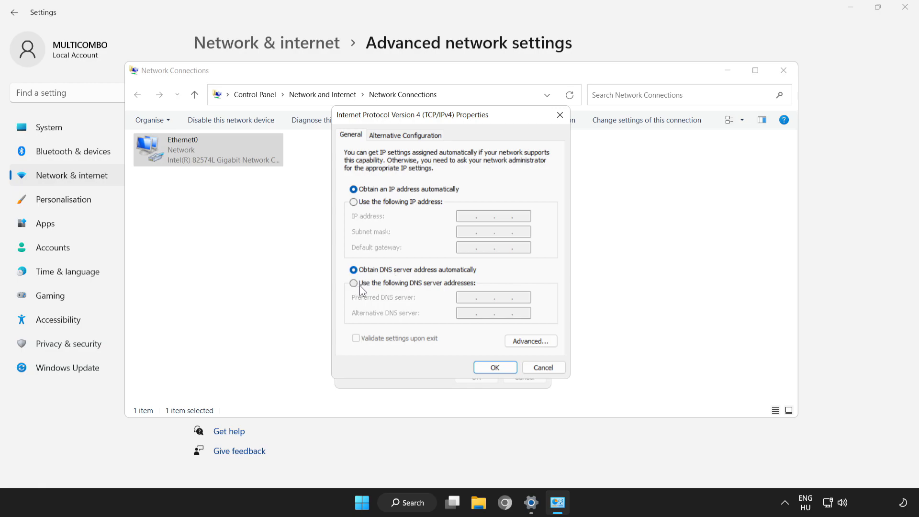
pyautogui.moveTo(358, 290)
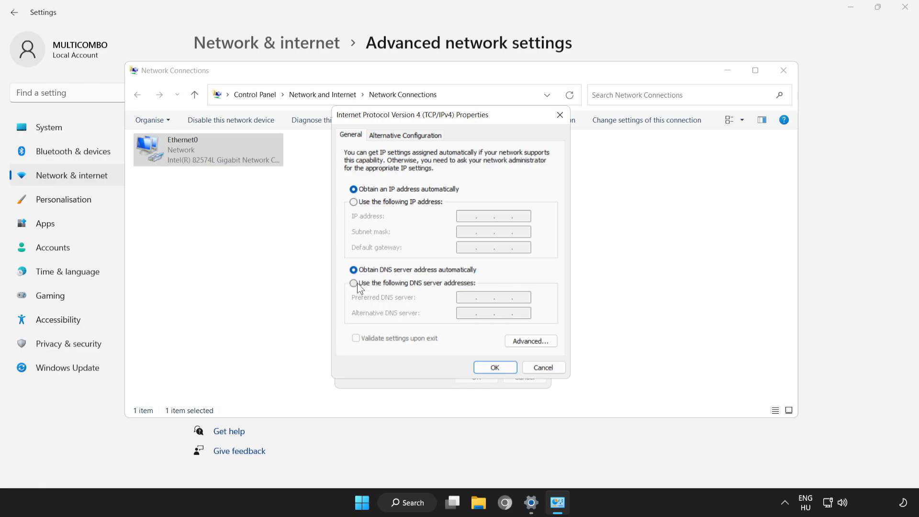
pyautogui.click(353, 283)
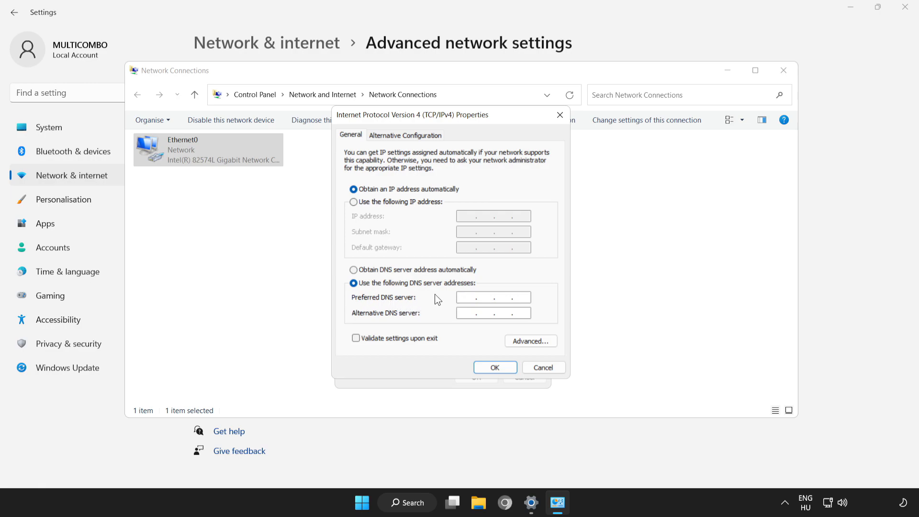
pyautogui.write('88')
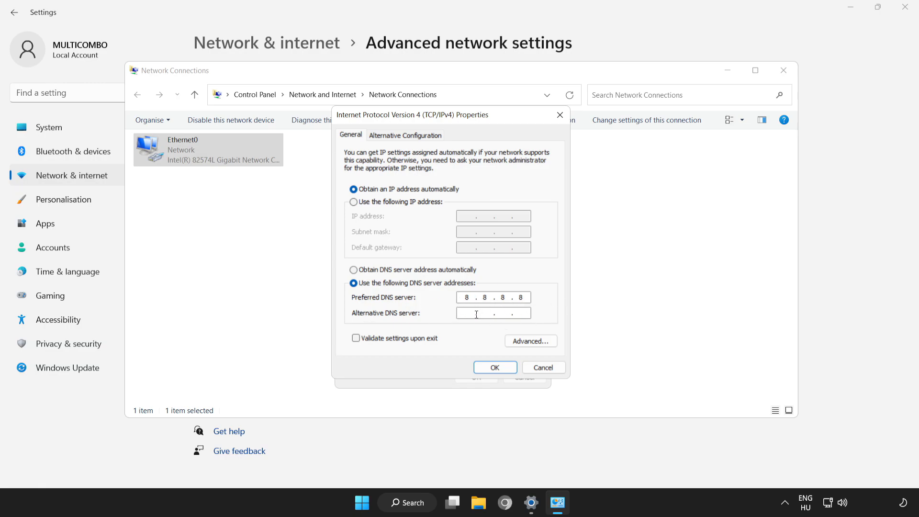
pyautogui.click(492, 312)
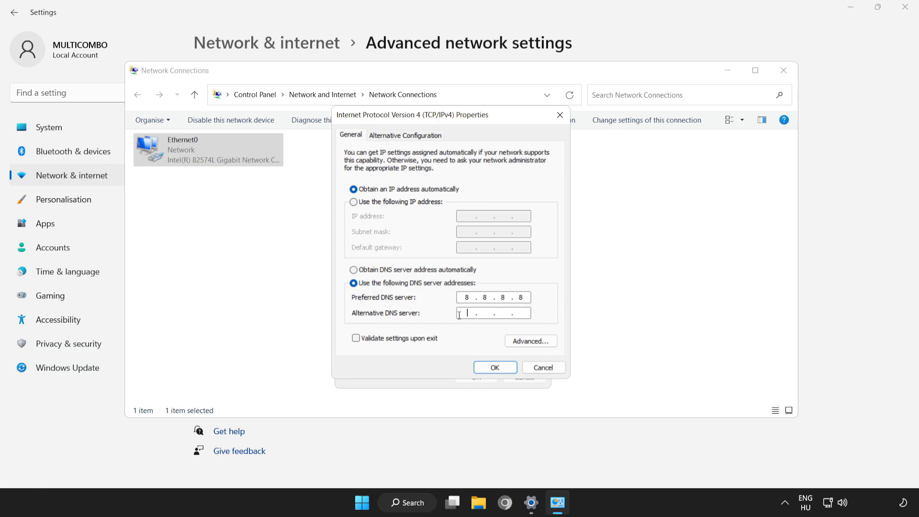
pyautogui.write('8.8..')
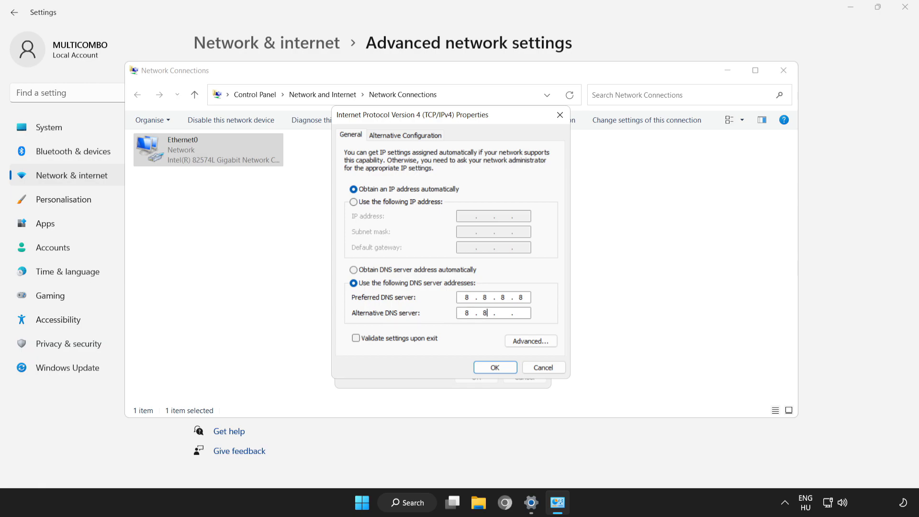
pyautogui.write('4.4')
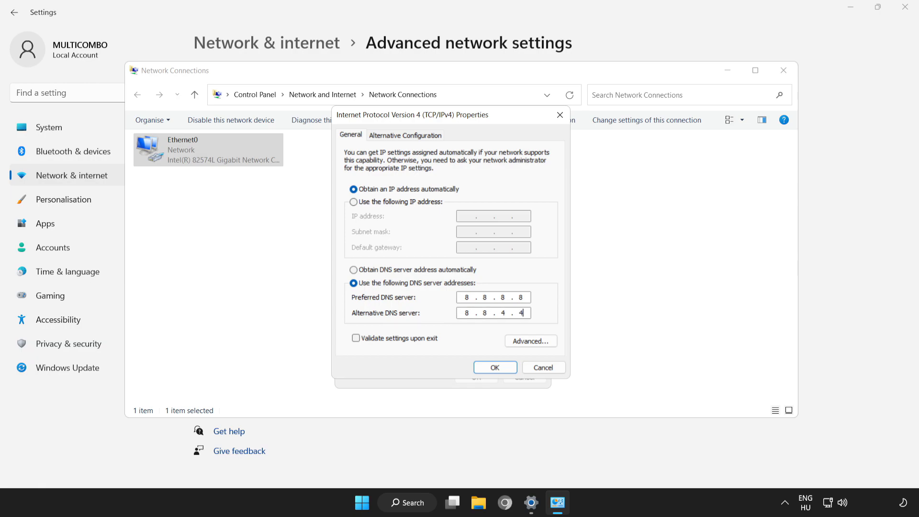
pyautogui.moveTo(525, 282)
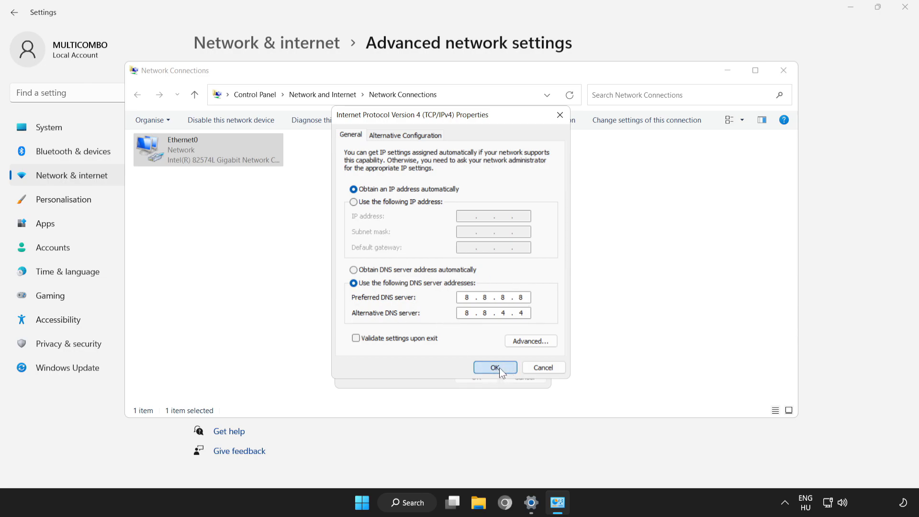
pyautogui.click(494, 368)
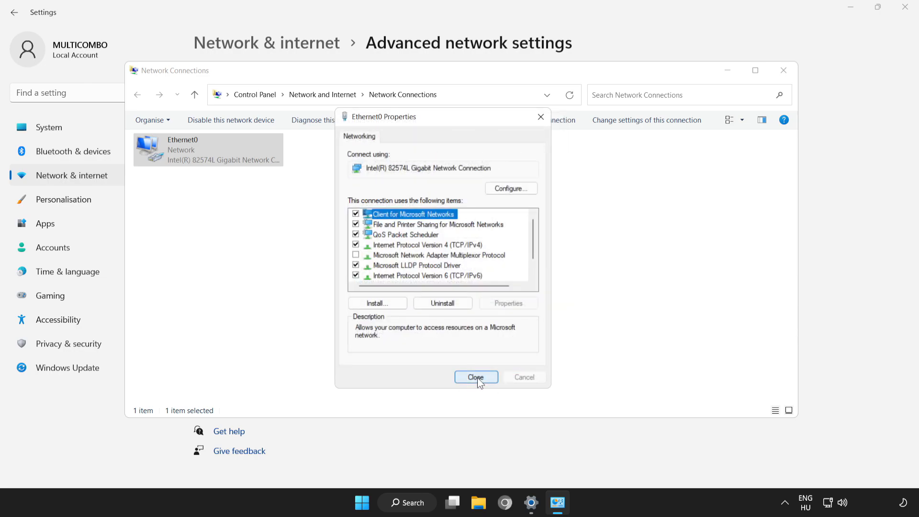
pyautogui.click(475, 377)
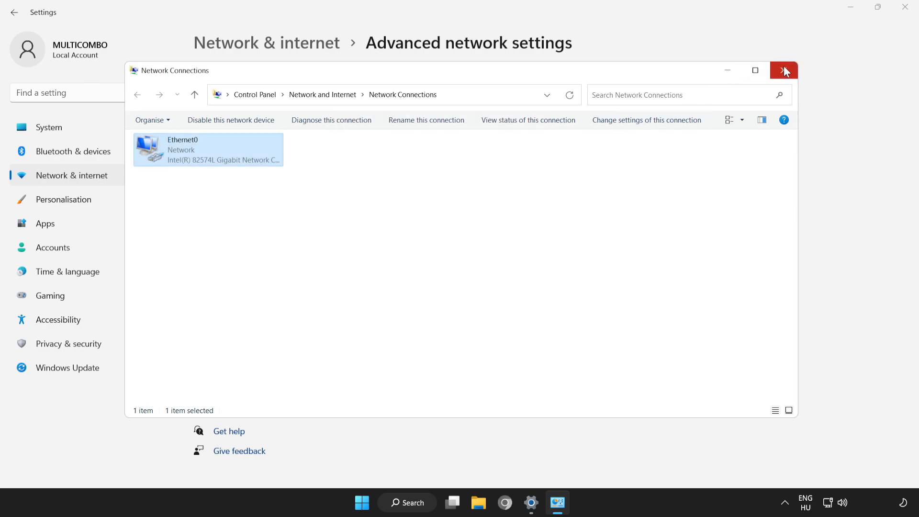
# Close the Network Connections window
pyautogui.click(784, 70)
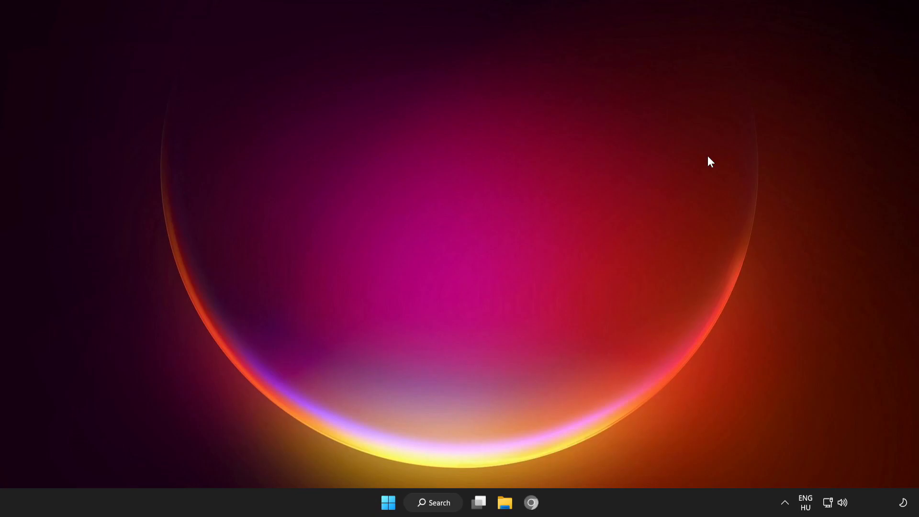
pyautogui.moveTo(388, 502)
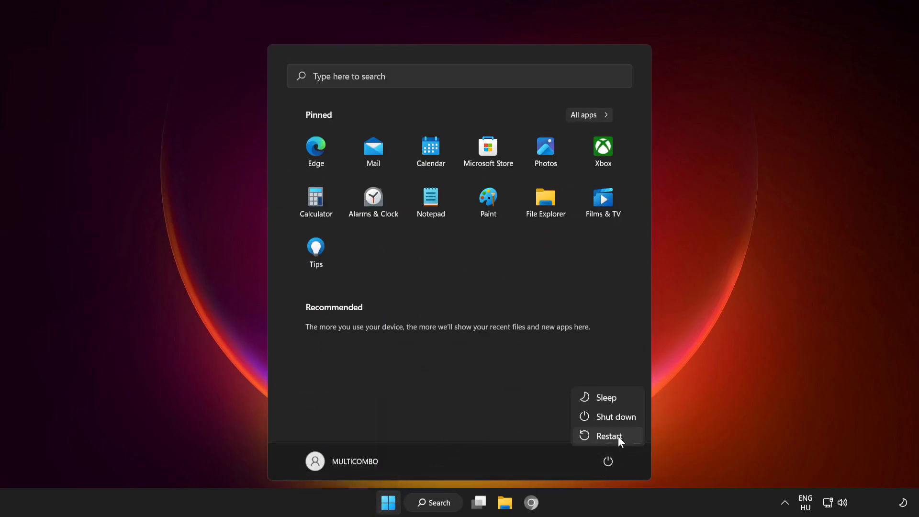
pyautogui.moveTo(609, 436)
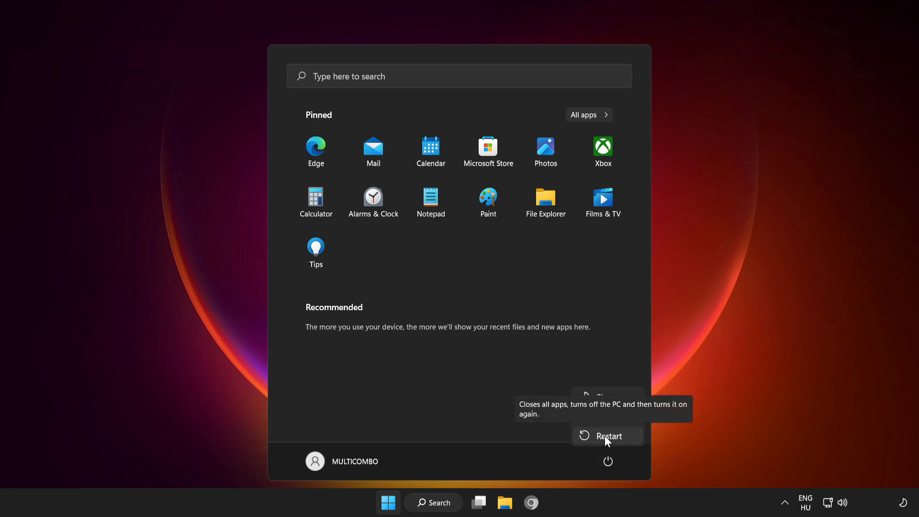